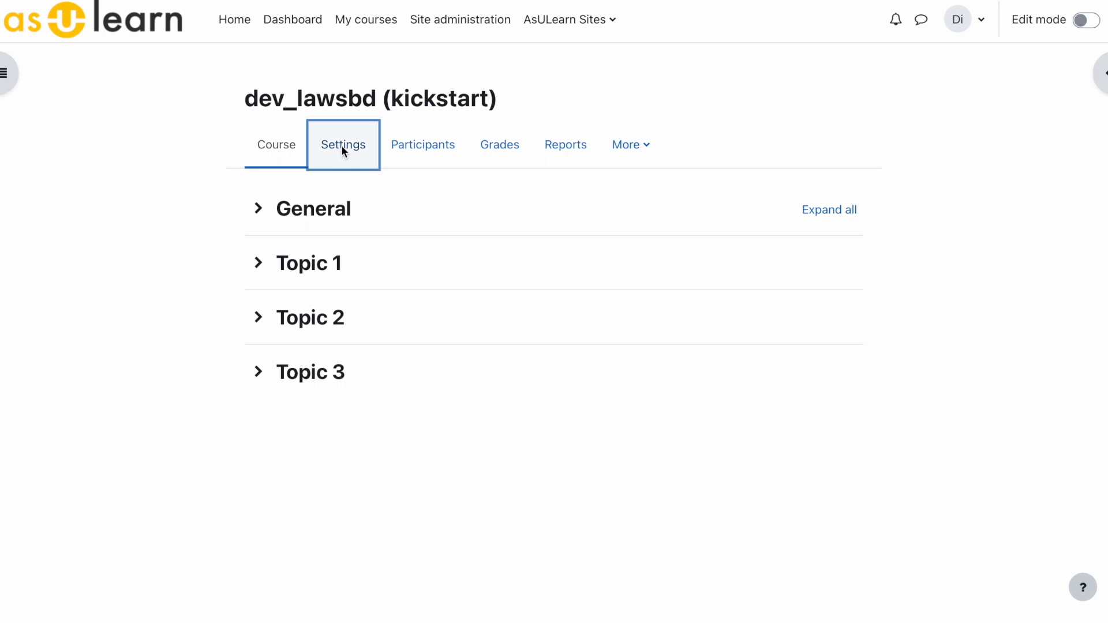
Choose Kickstart format as the dev_lawsbd course format in its settings
left_click(343, 144)
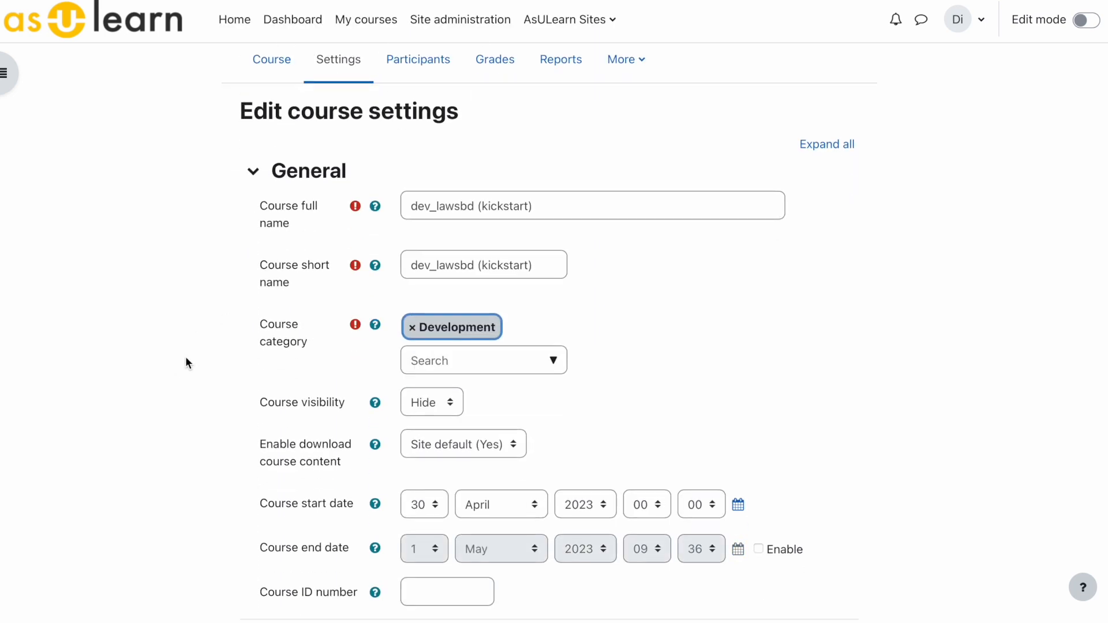
scroll("down", 3)
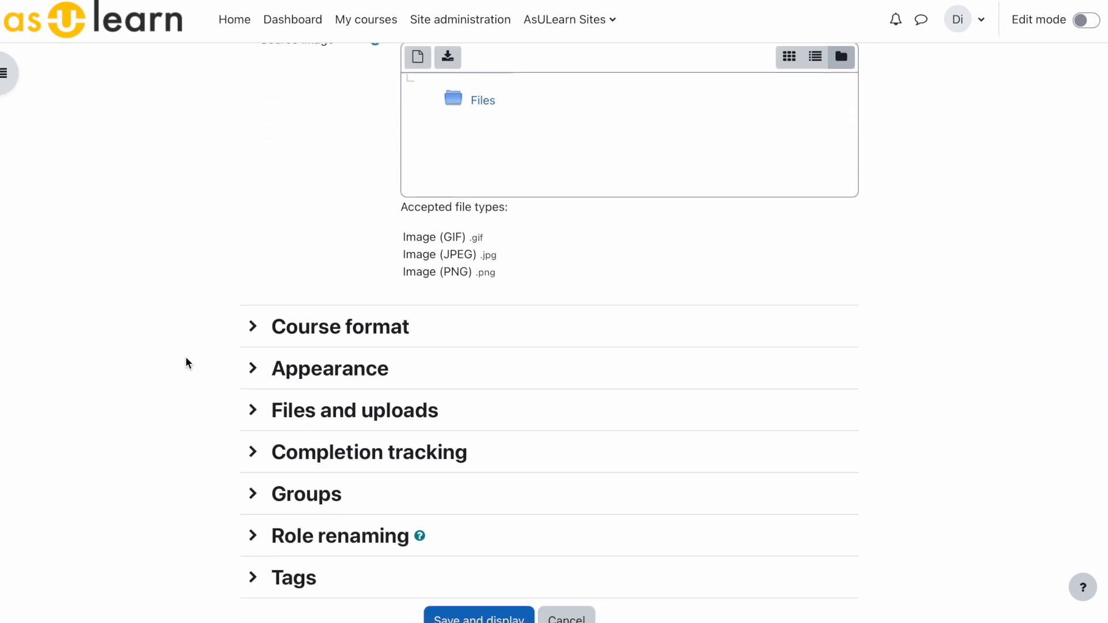
left_click(254, 327)
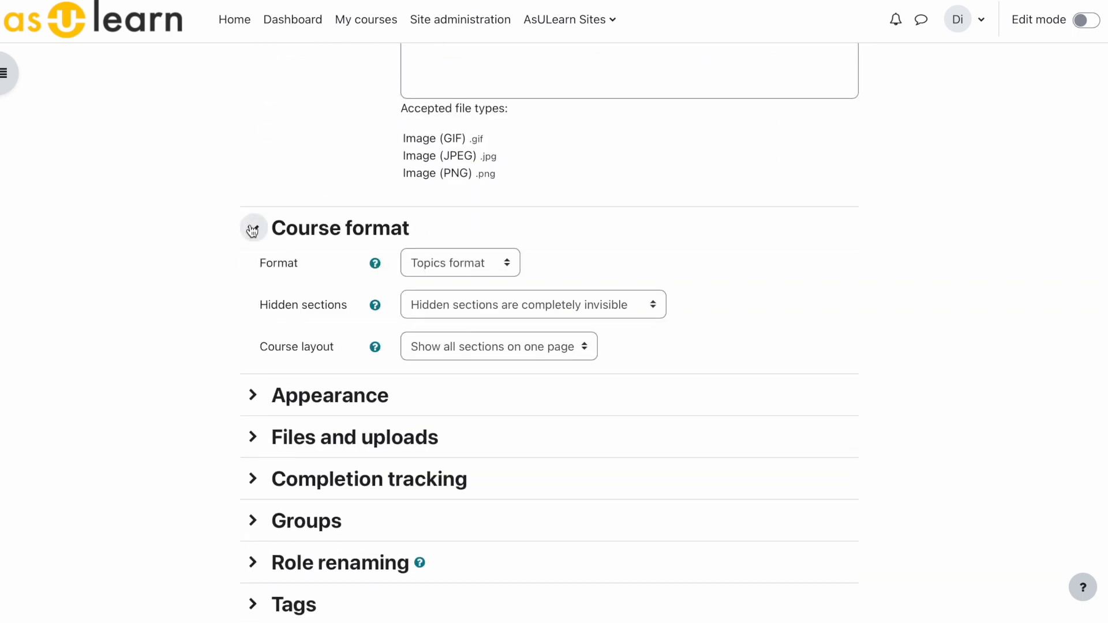
left_click(254, 227)
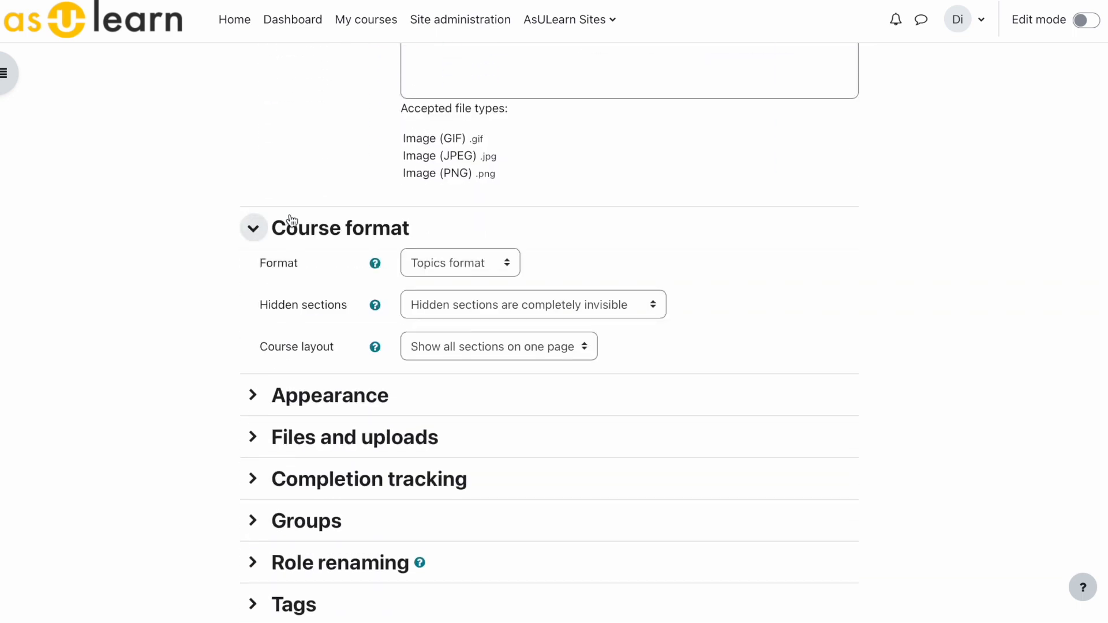
left_click(459, 264)
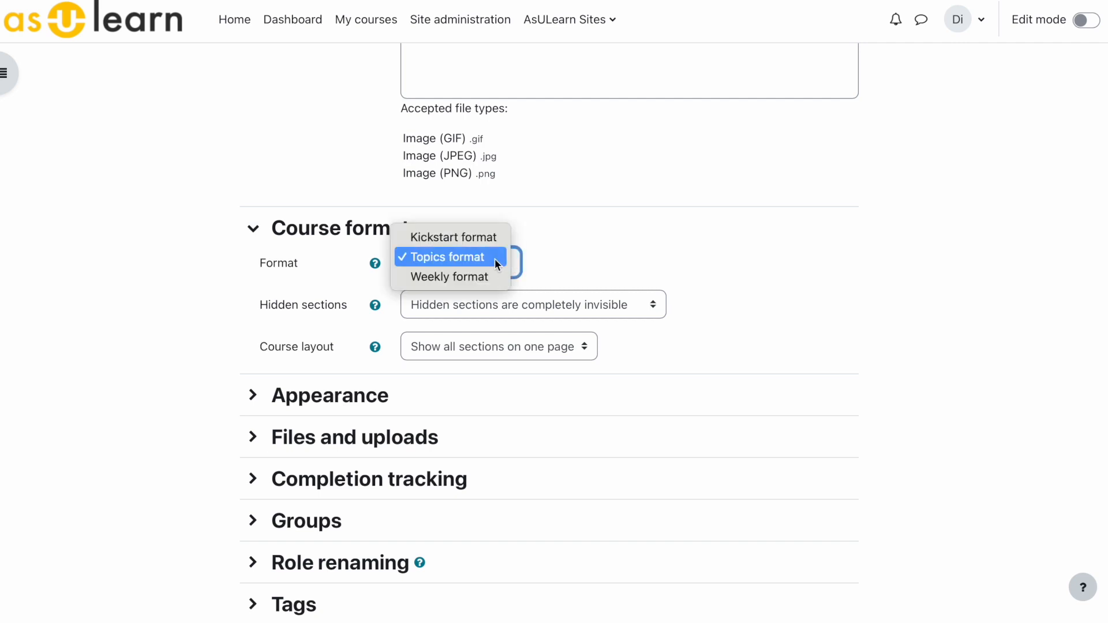
mouse_move(470, 238)
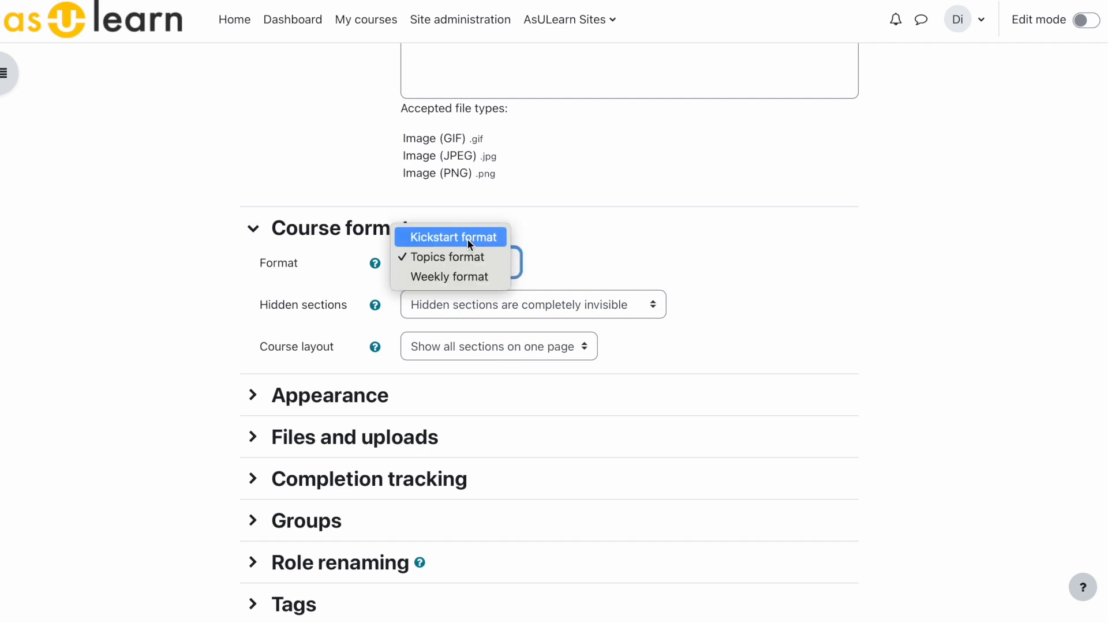
left_click(450, 238)
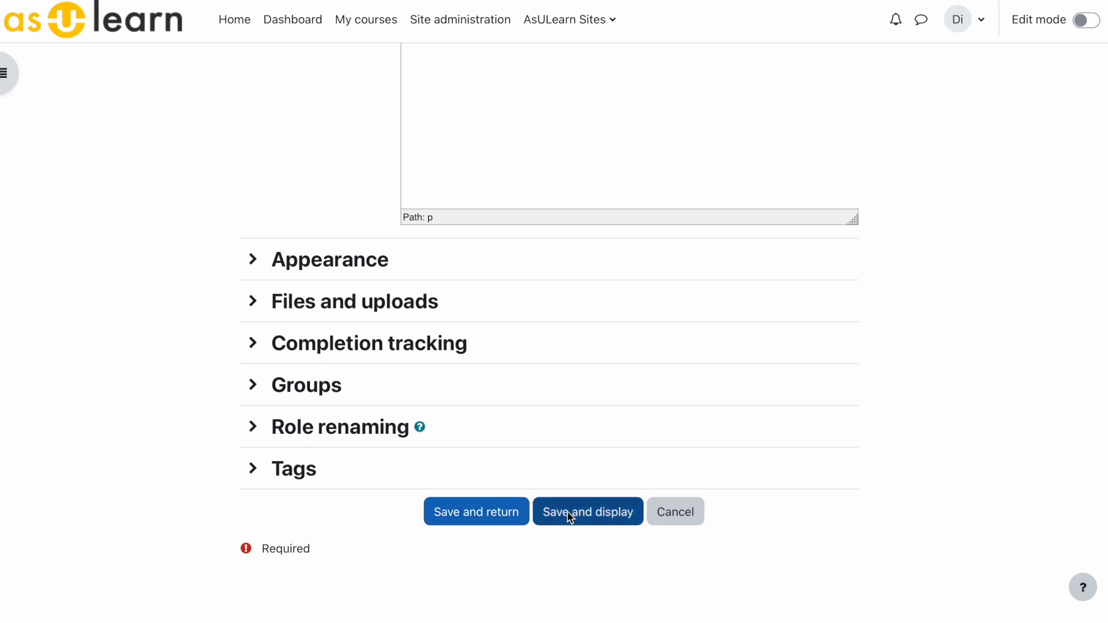
Save the settings and scroll through the available course templates on the course page
left_click(588, 512)
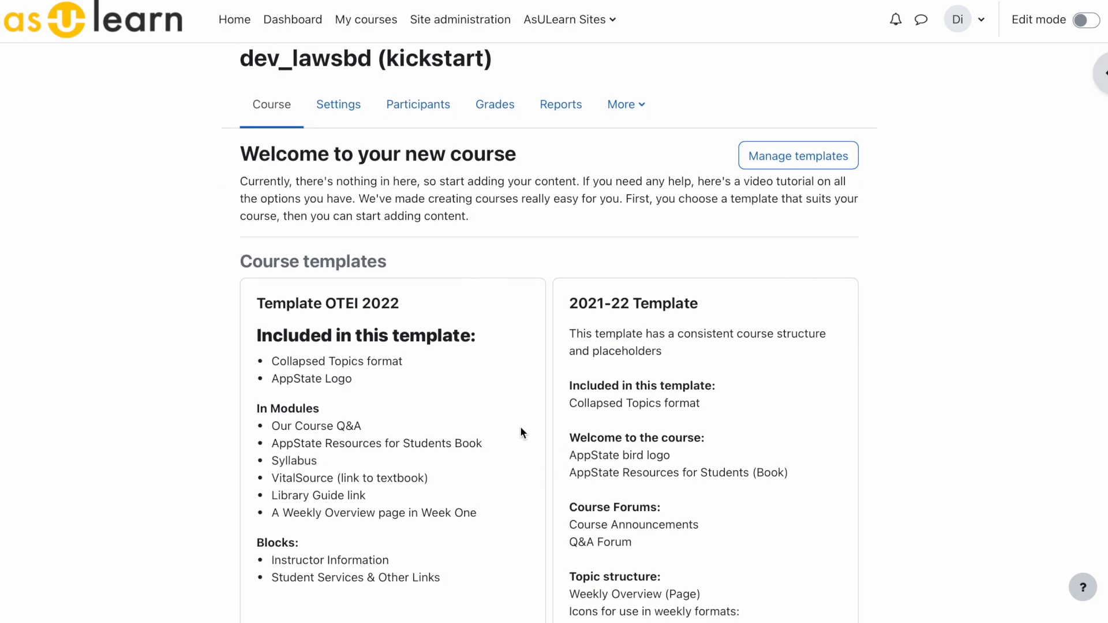
scroll("down", 3)
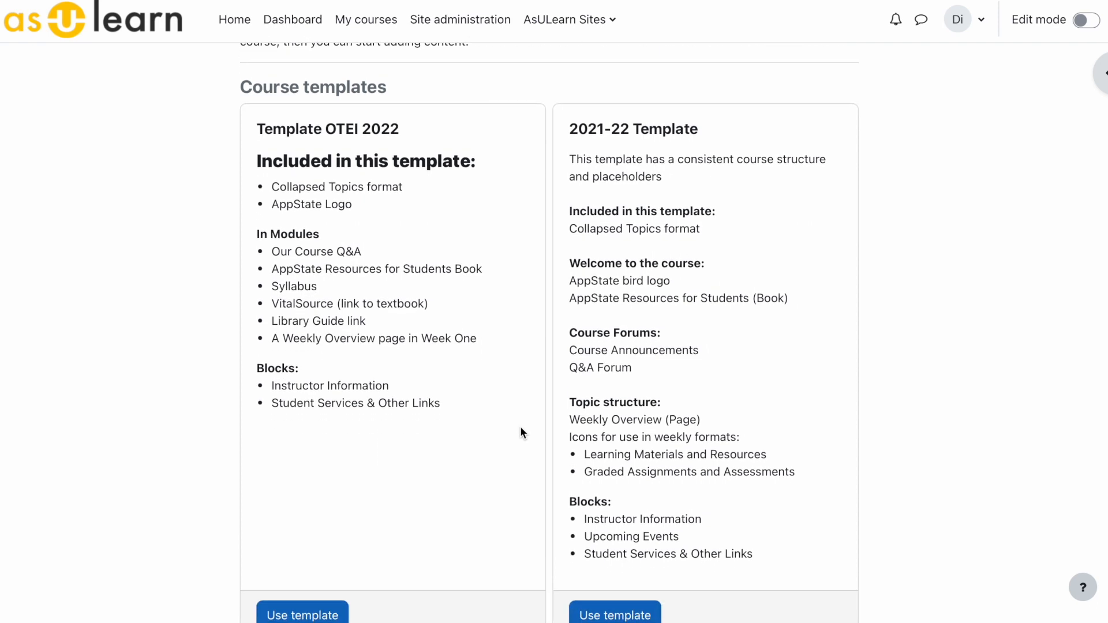
scroll("down", 3)
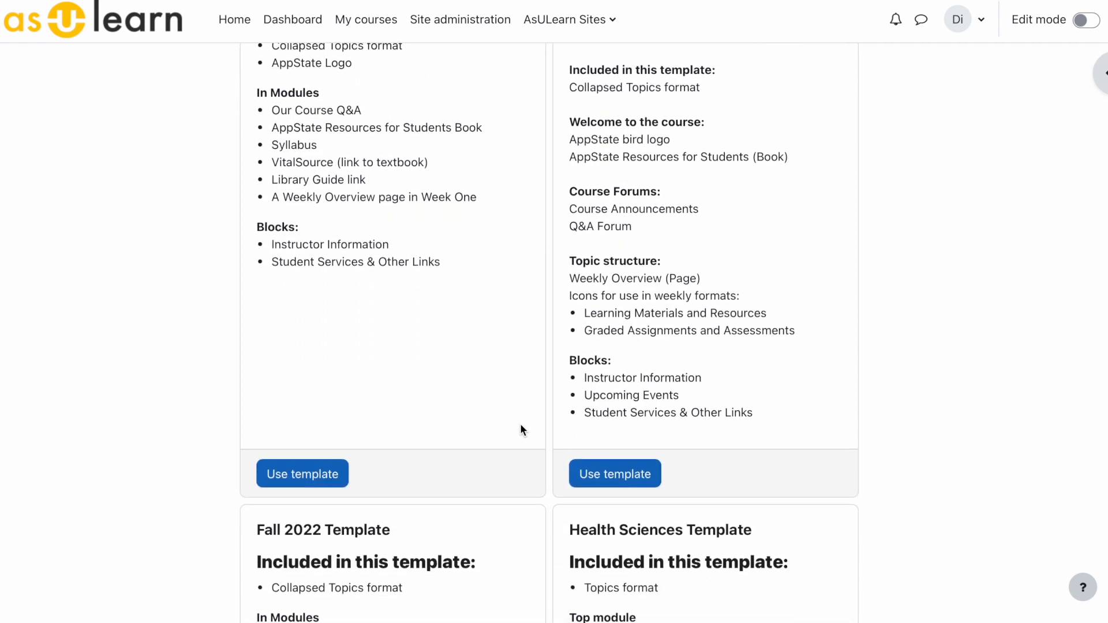
scroll("down", 3)
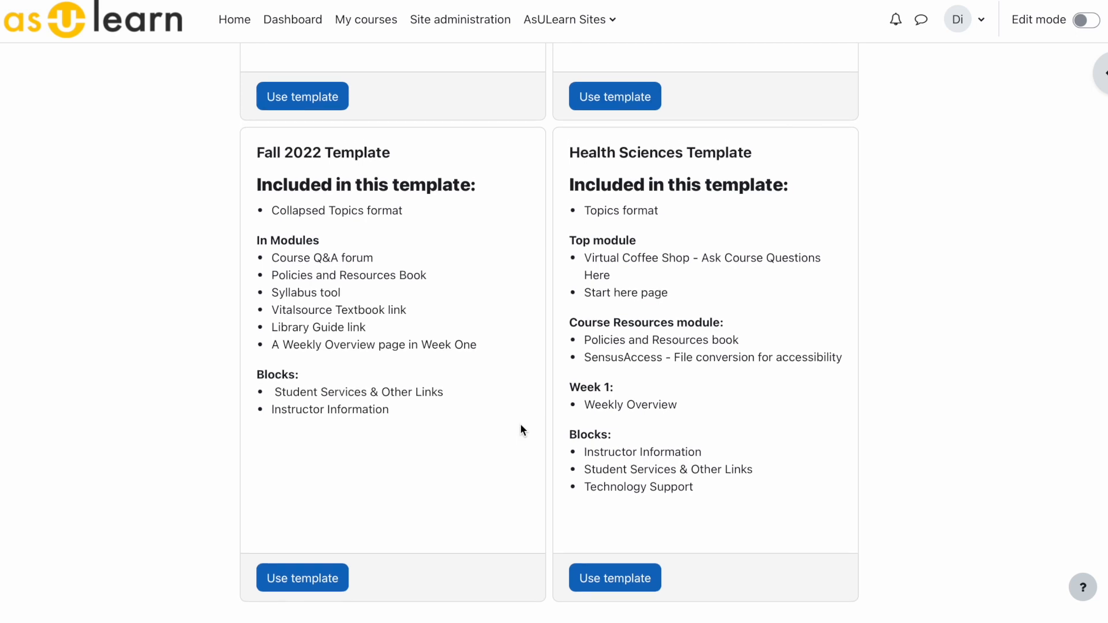
scroll("up", 3)
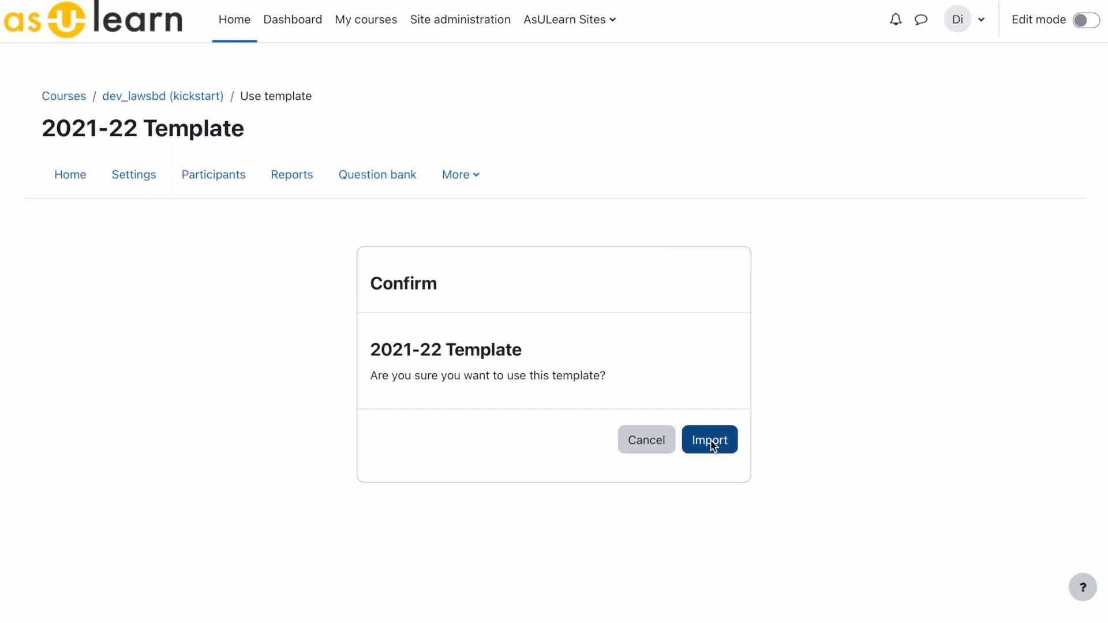
Import the 2021-22 Template, collapse all sections and expand the first section to review it
left_click(709, 439)
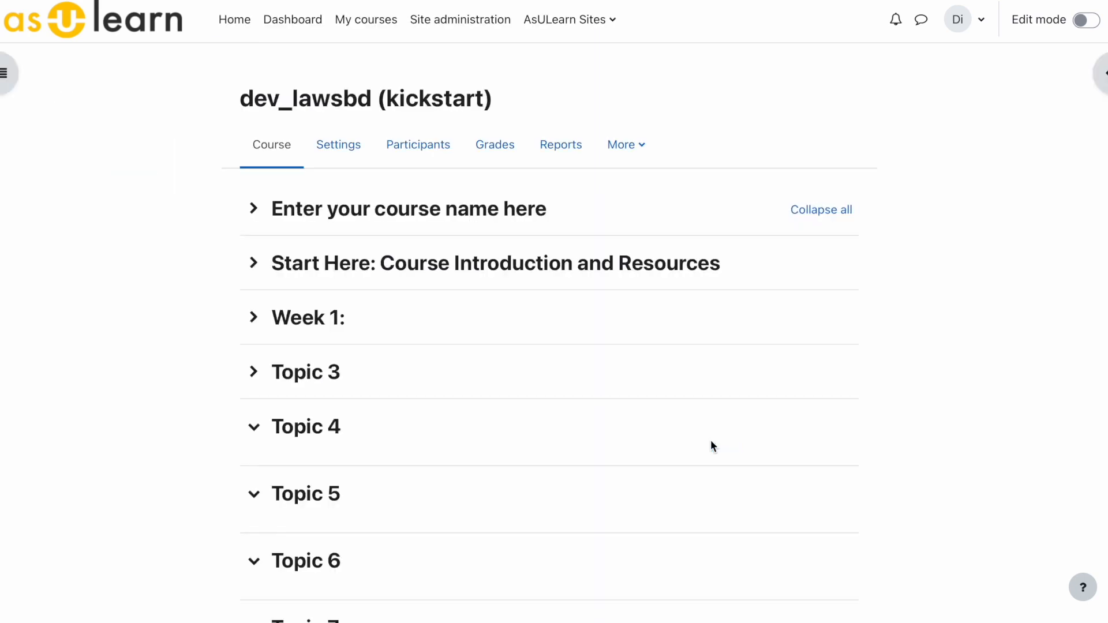
mouse_move(181, 414)
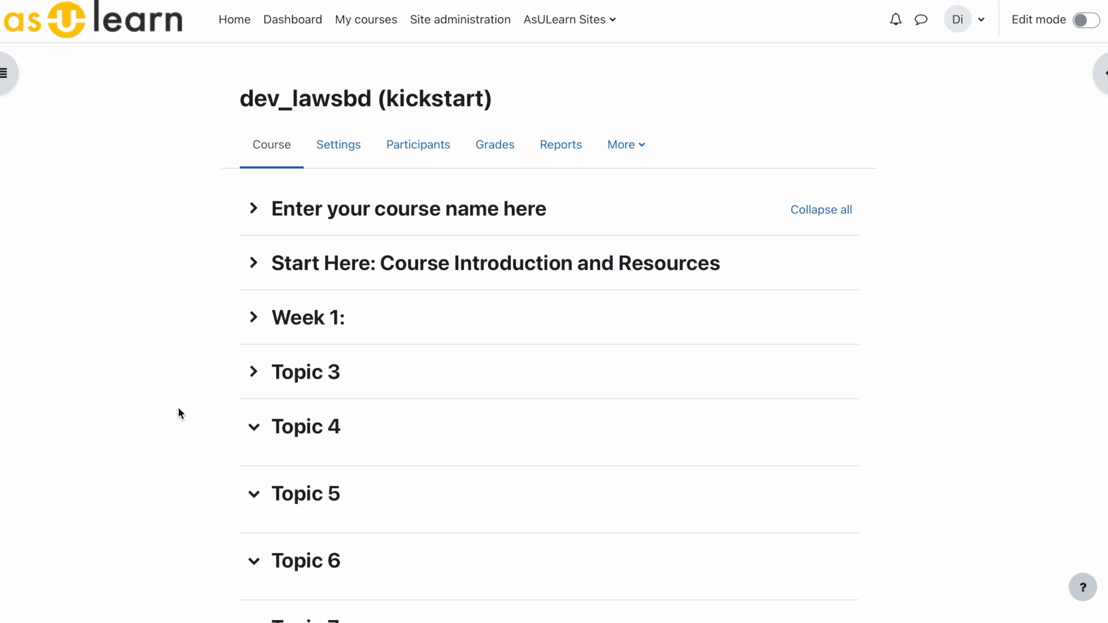
mouse_move(810, 219)
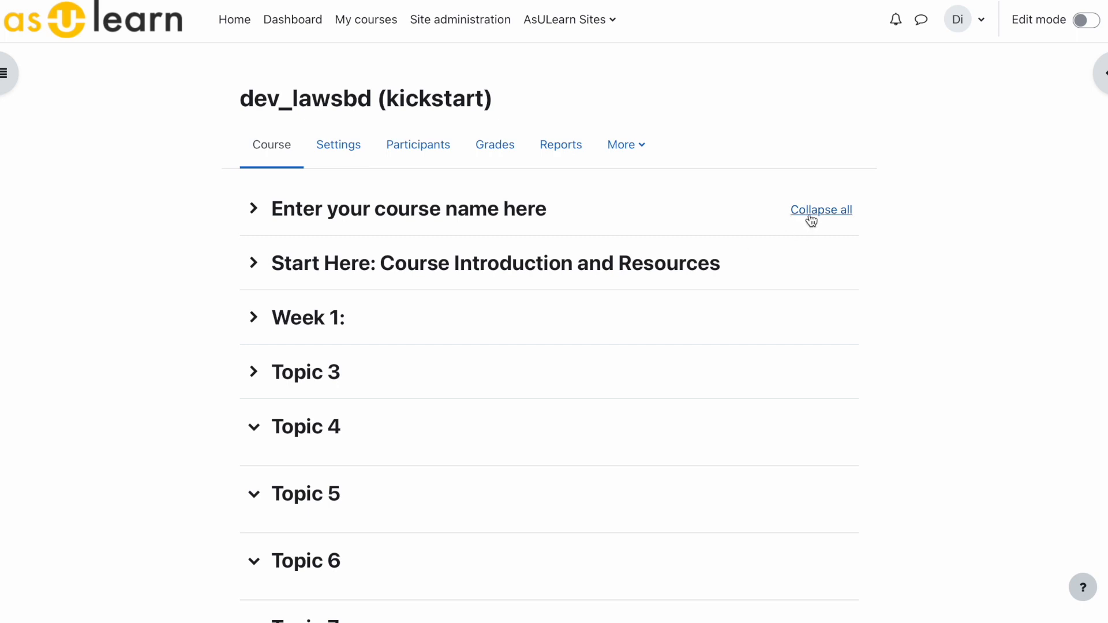
left_click(821, 210)
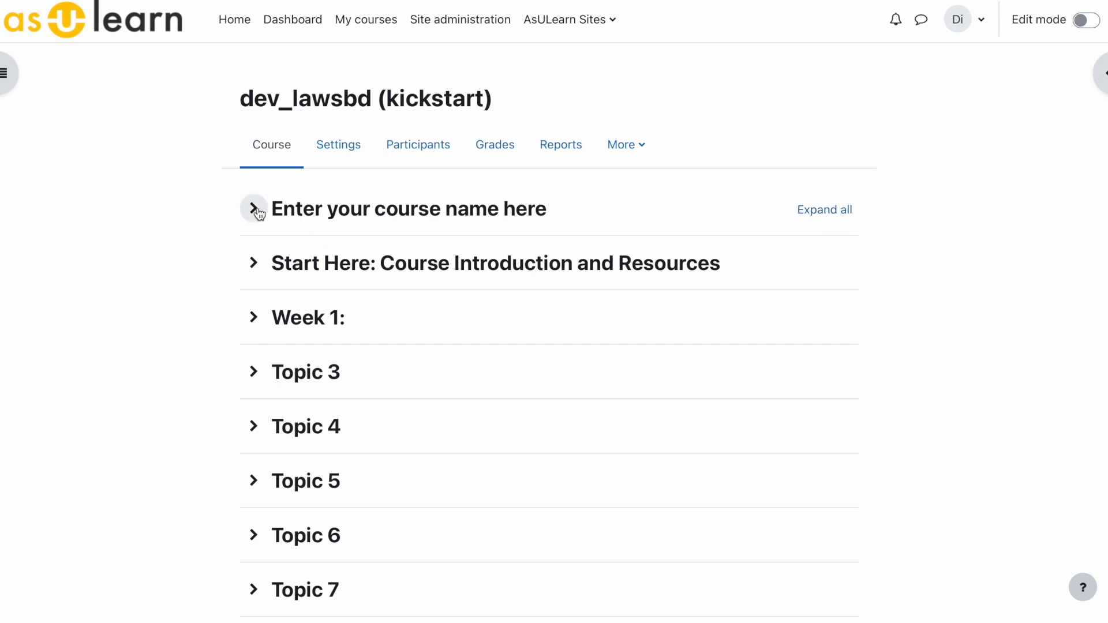
left_click(254, 209)
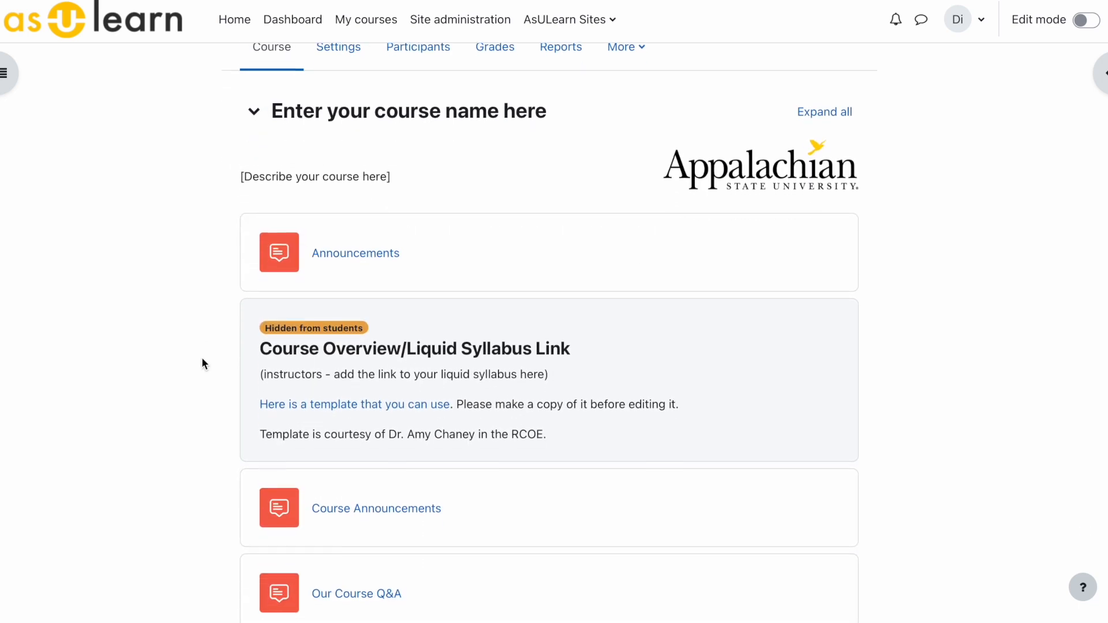
scroll("down", 3)
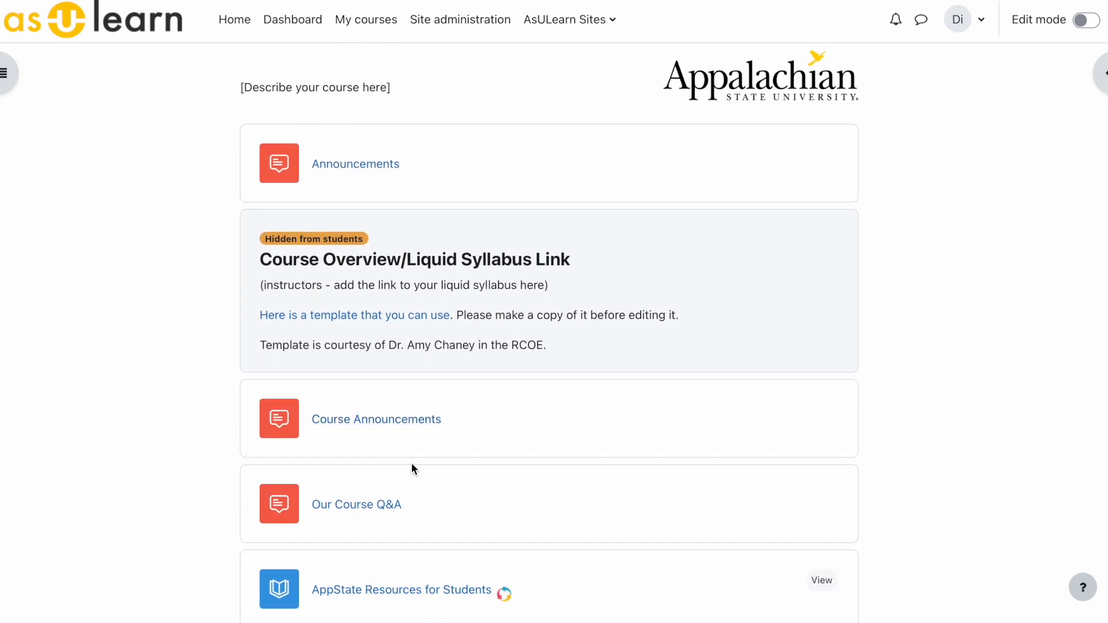
mouse_move(438, 475)
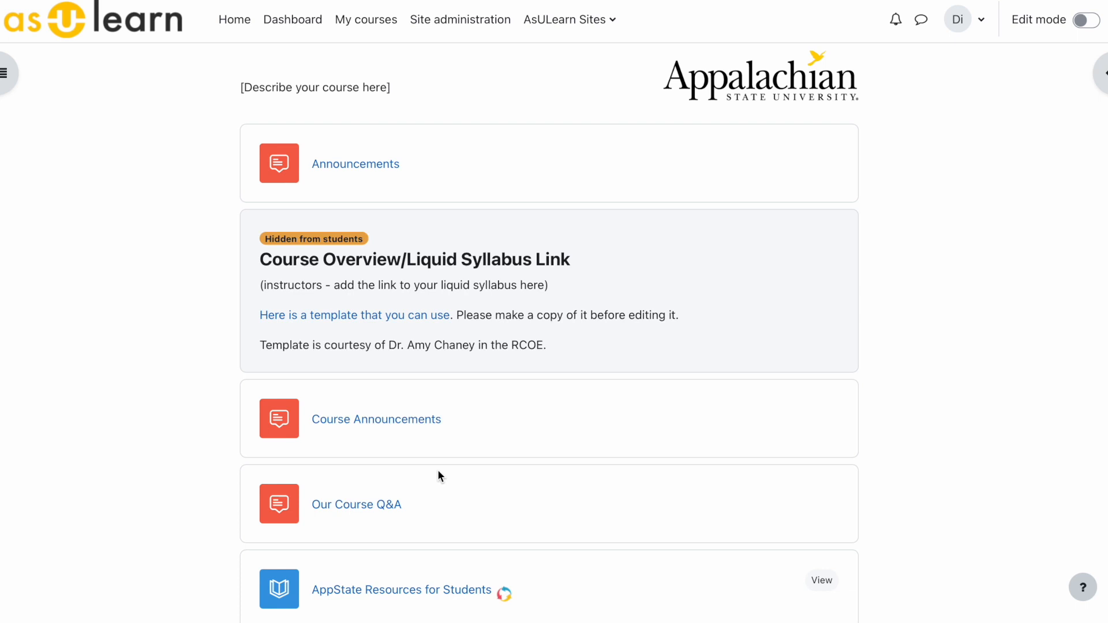
mouse_move(455, 475)
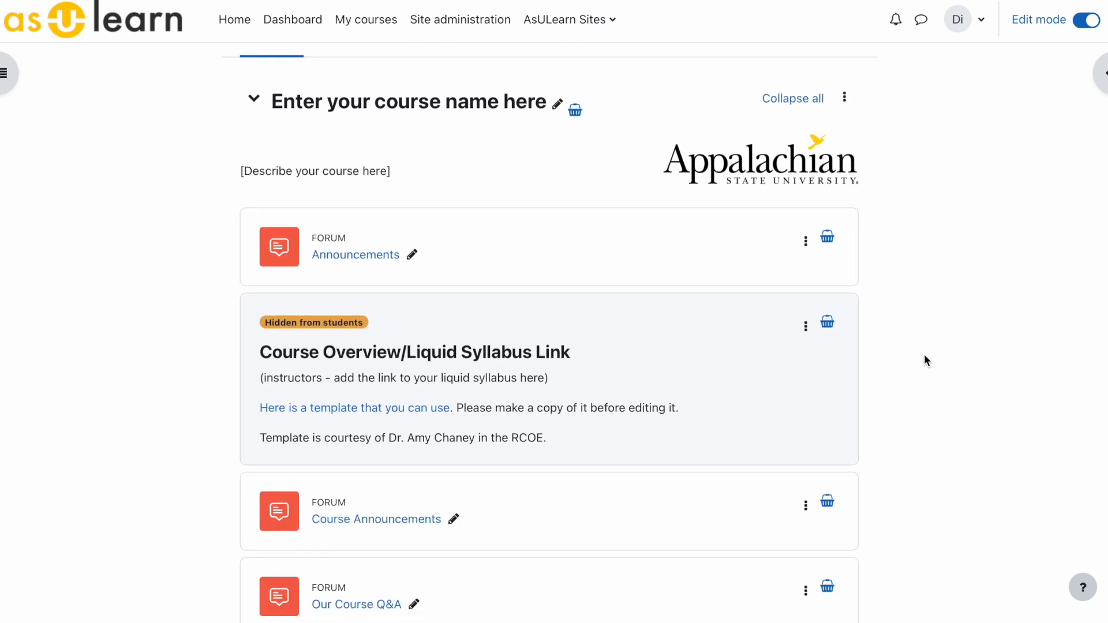
Delete the Course Announcements forum from the first section and confirm
scroll("down", 3)
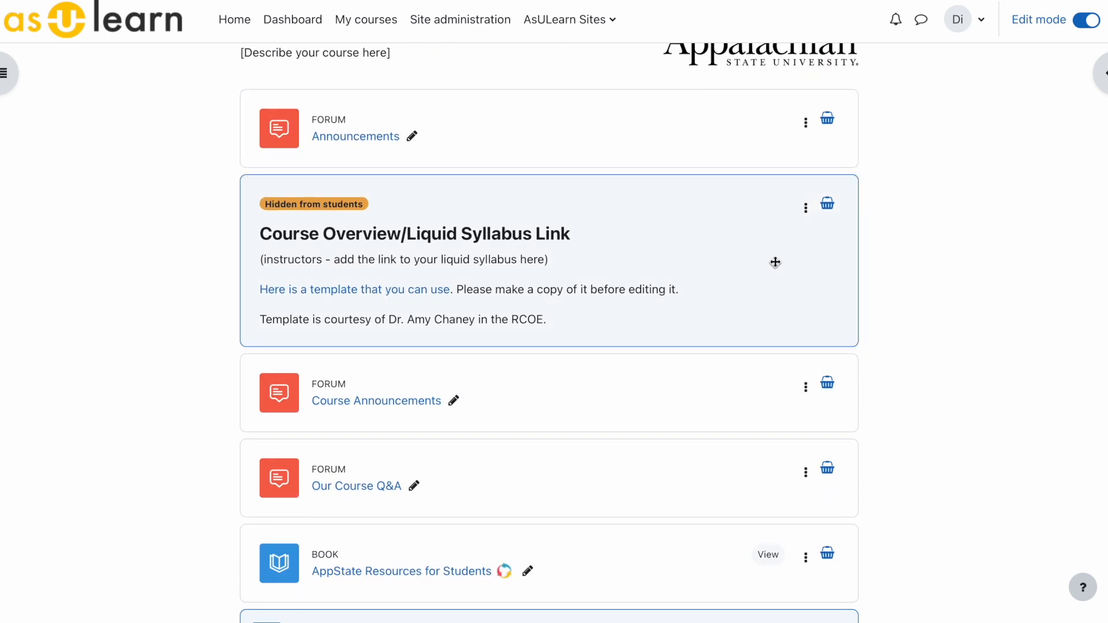
left_click(806, 386)
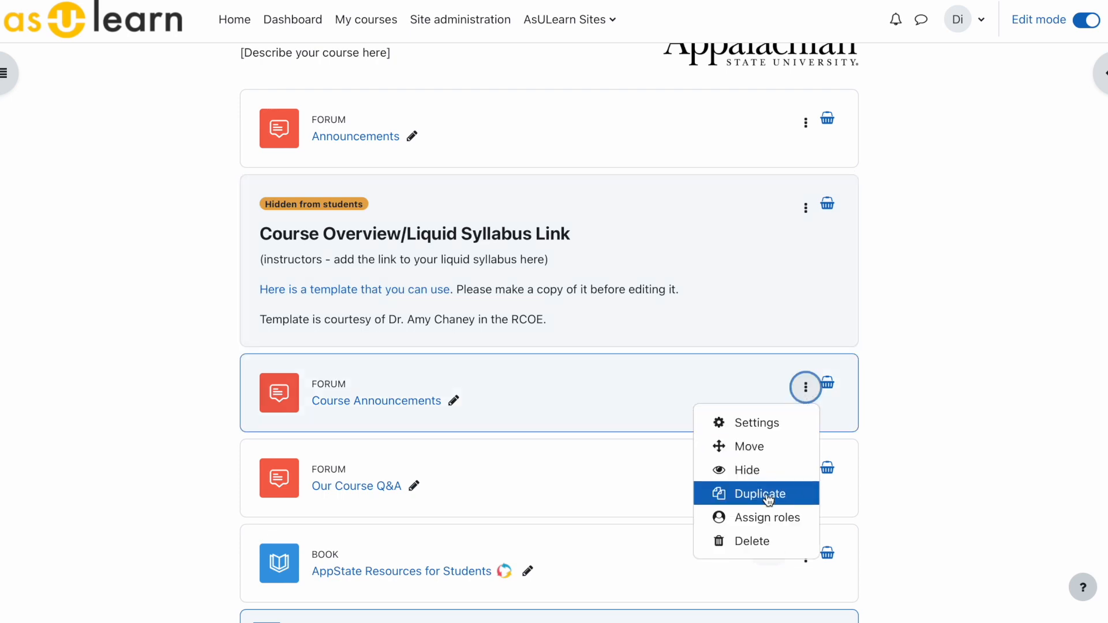
left_click(753, 540)
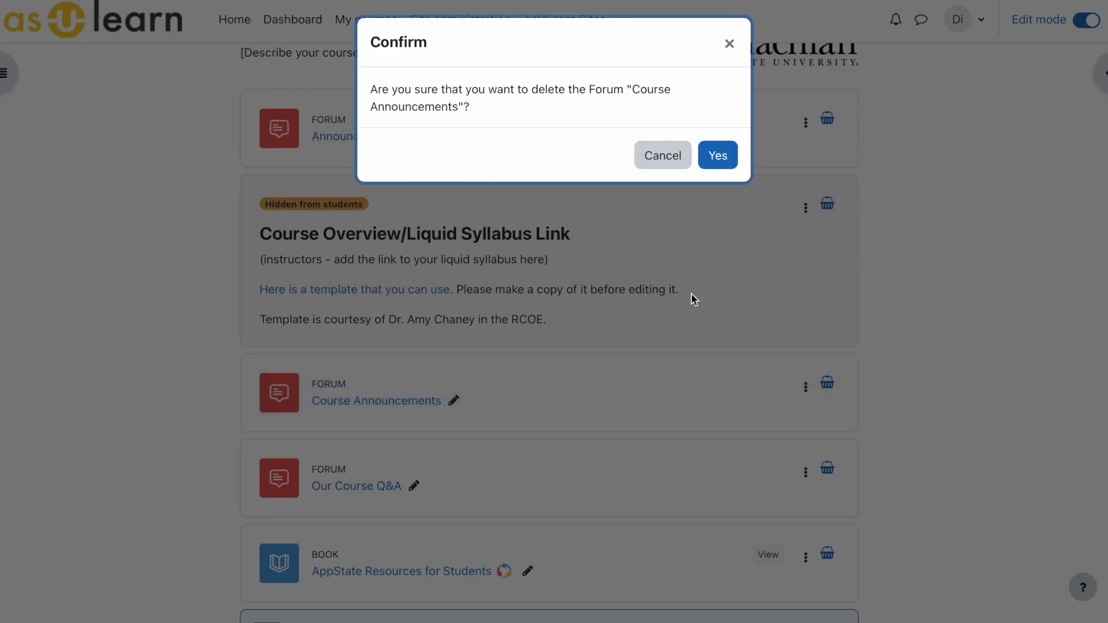
left_click(718, 155)
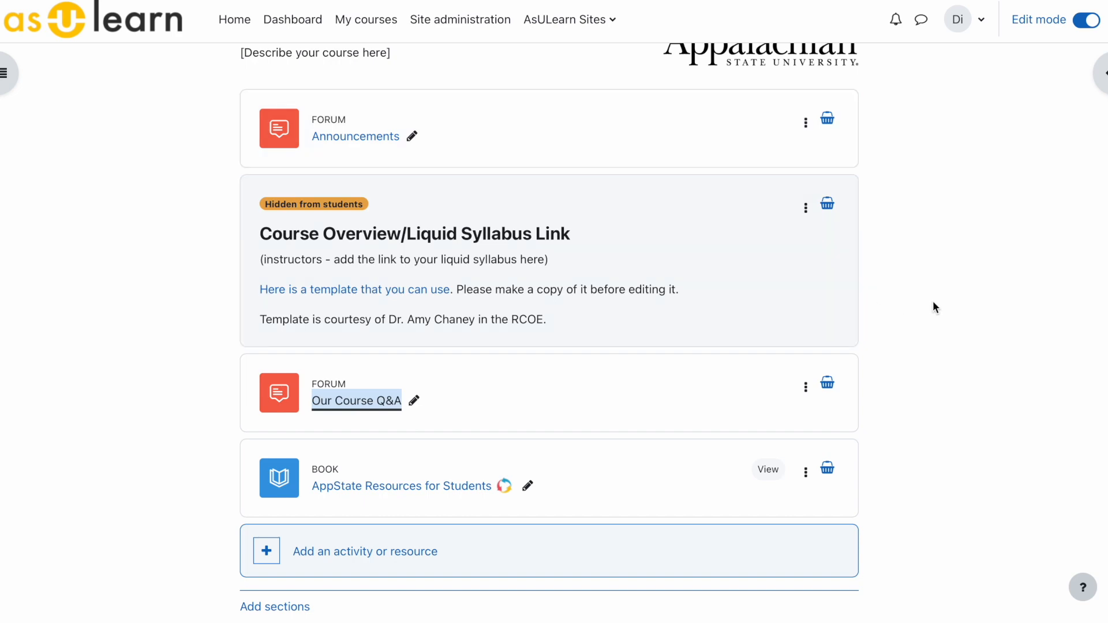
Turn editing on and show the Instructor Information block's actions
left_click(1087, 18)
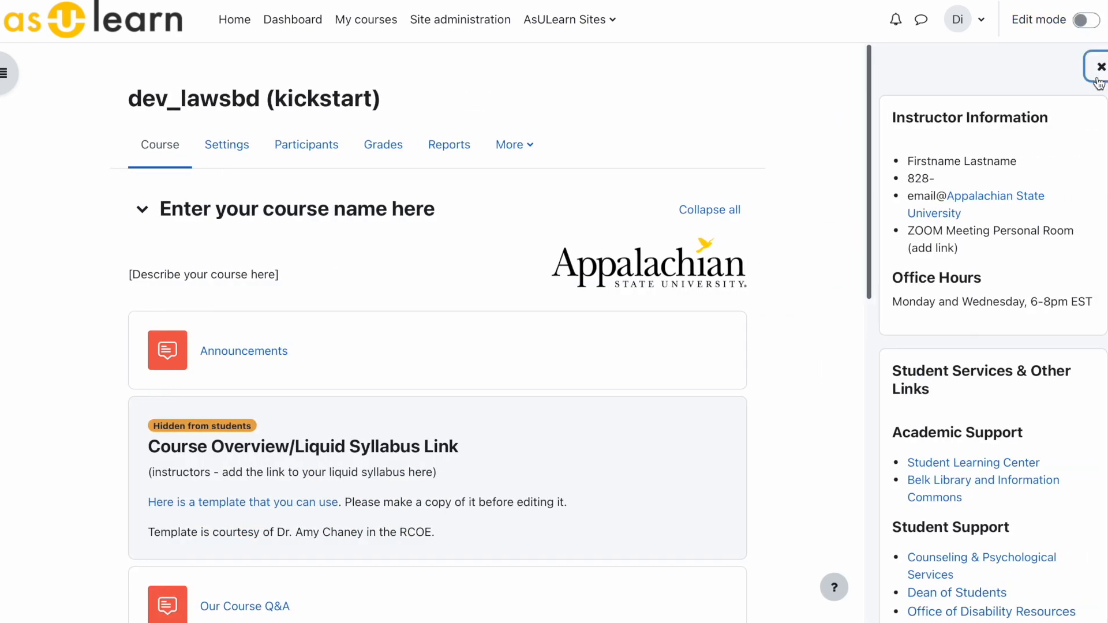
mouse_move(1054, 197)
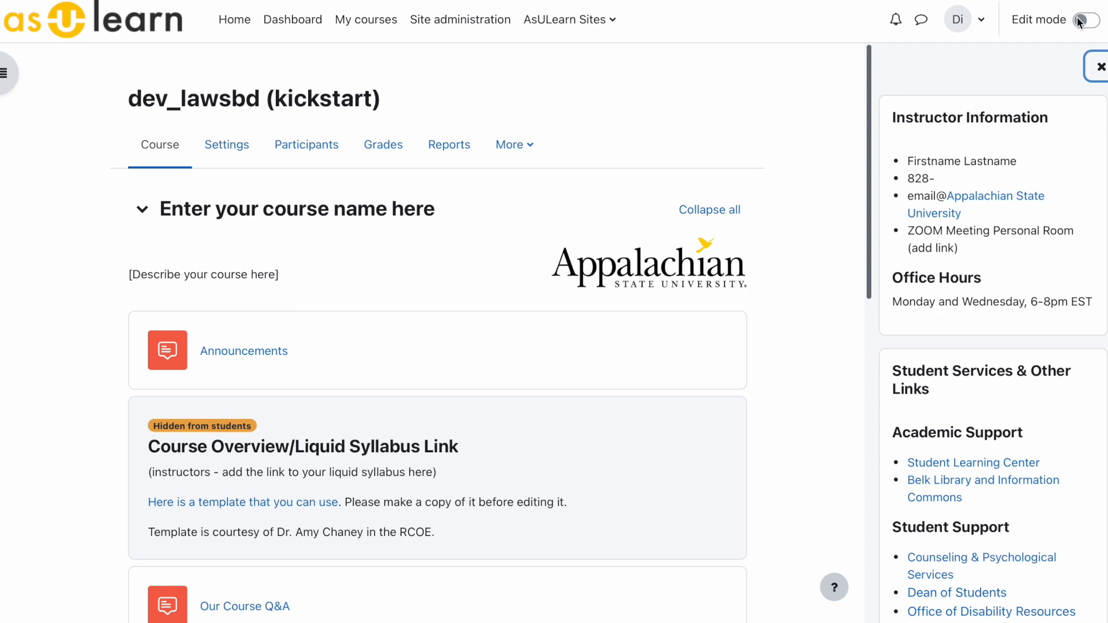
left_click(1088, 18)
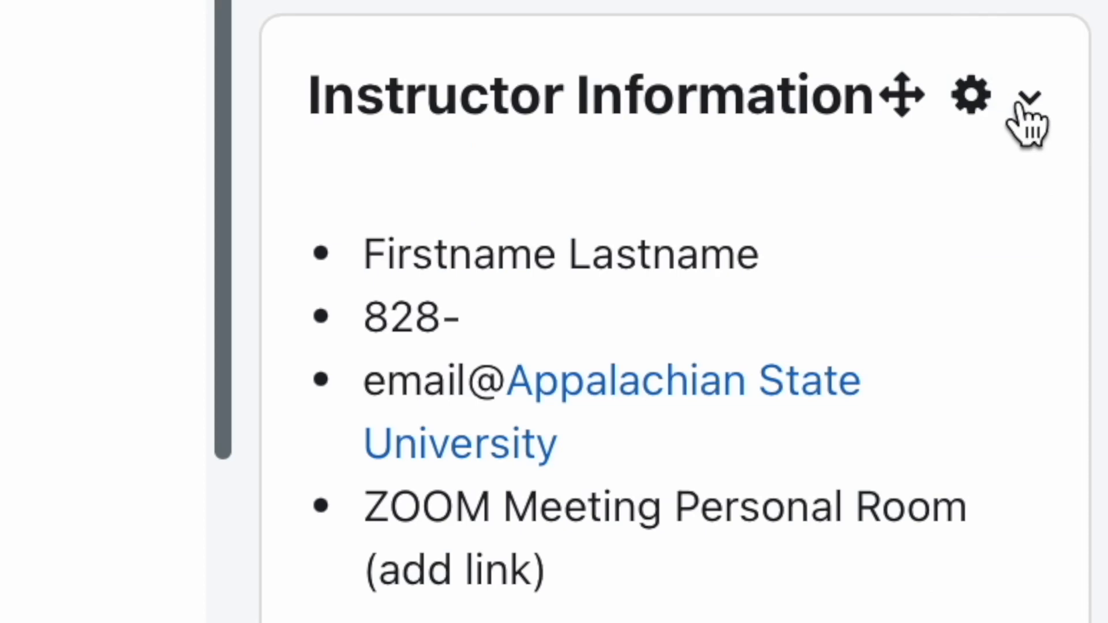
left_click(1027, 94)
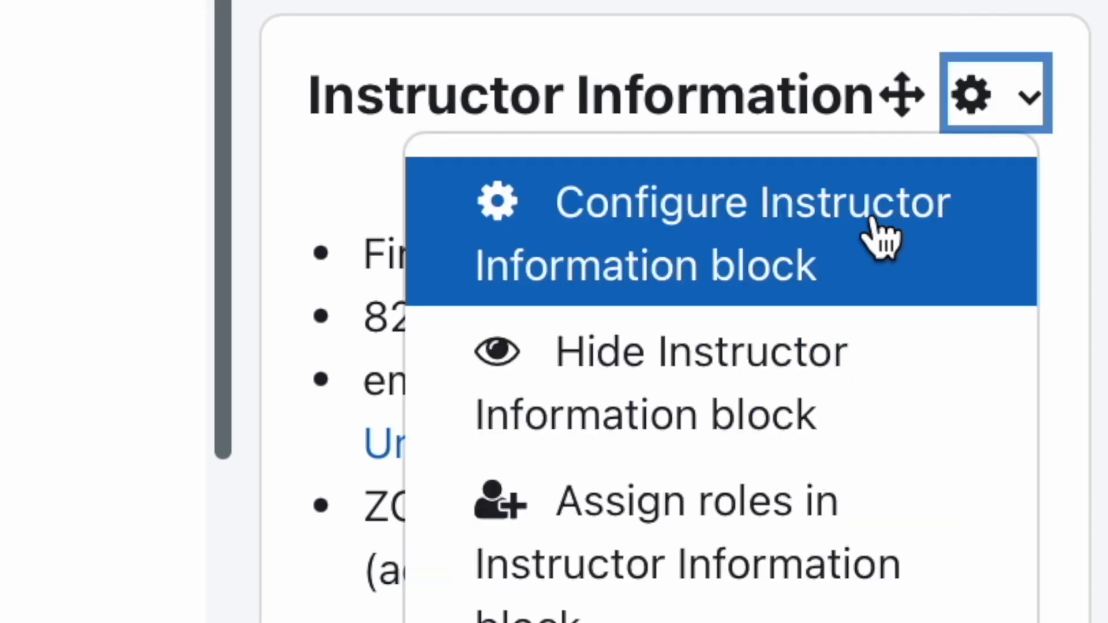
left_click(714, 204)
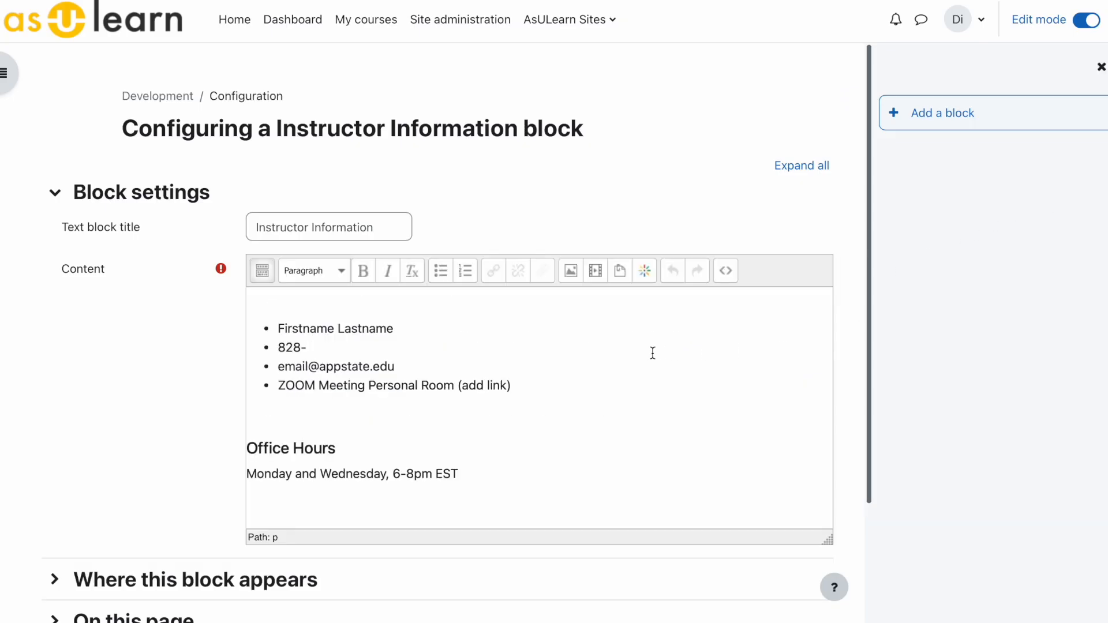
scroll("down", 3)
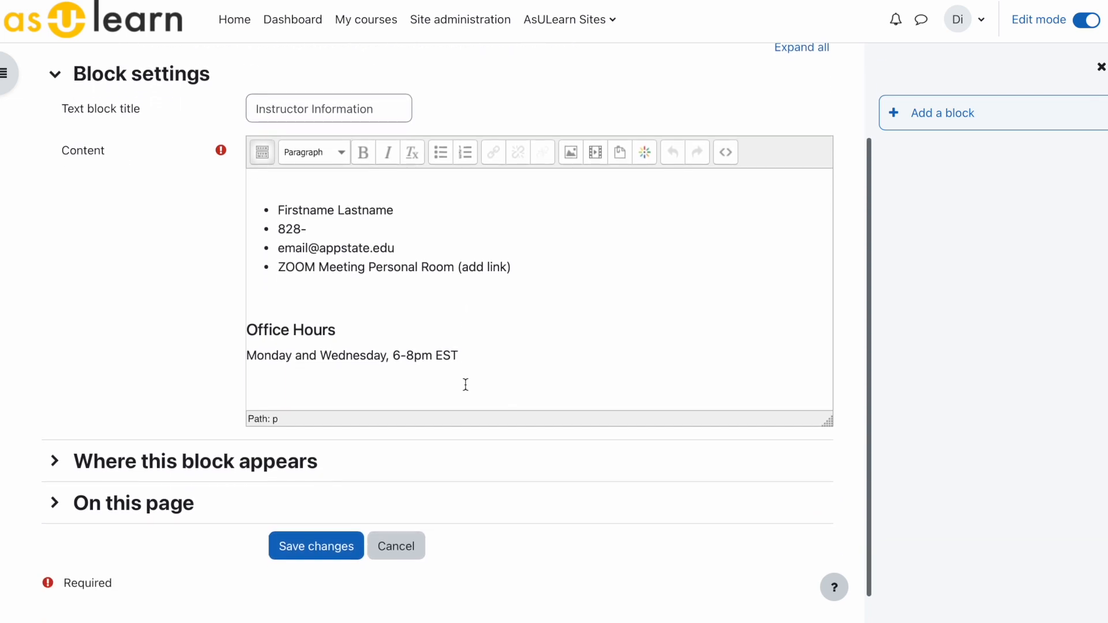
scroll("down", 3)
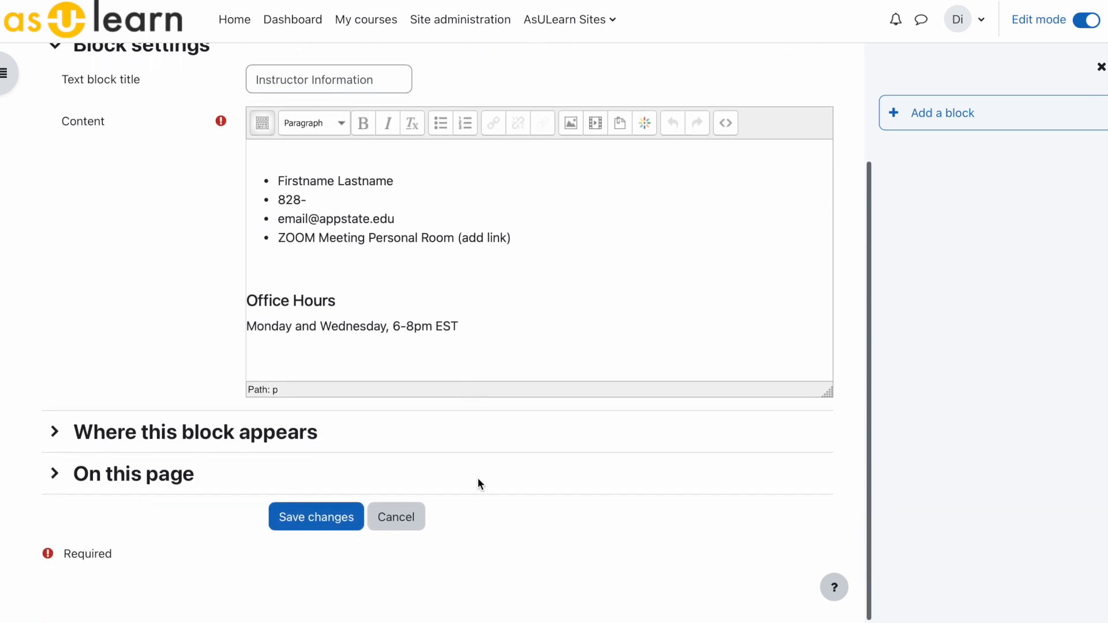
left_click(1071, 168)
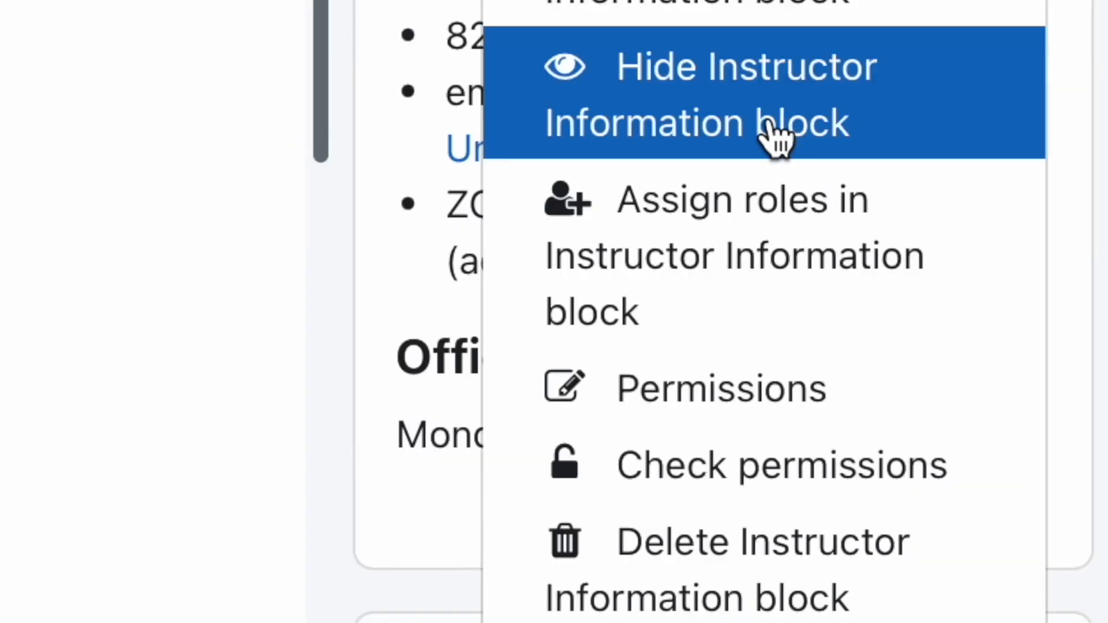
left_click(753, 543)
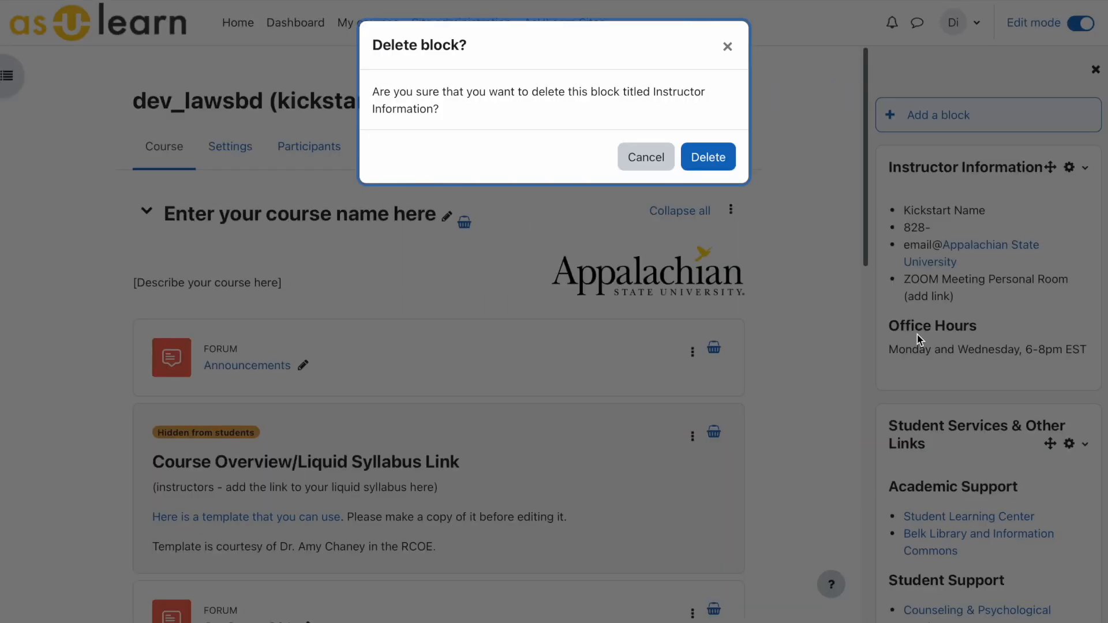
left_click(646, 157)
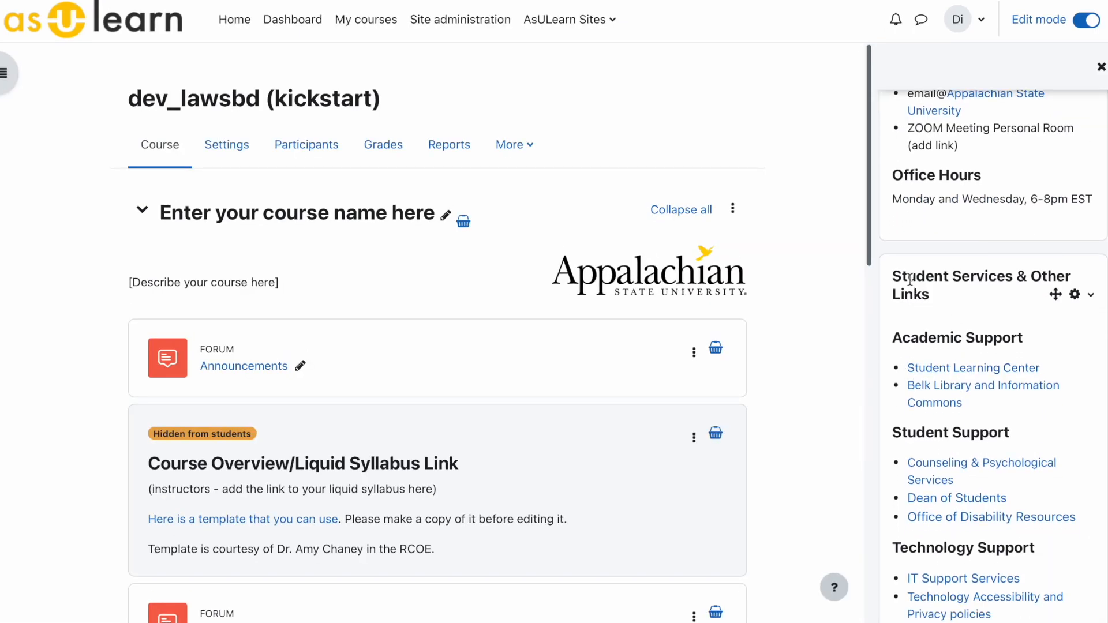
Turn editing off and scroll through the course sections as viewed normally
scroll("down", 3)
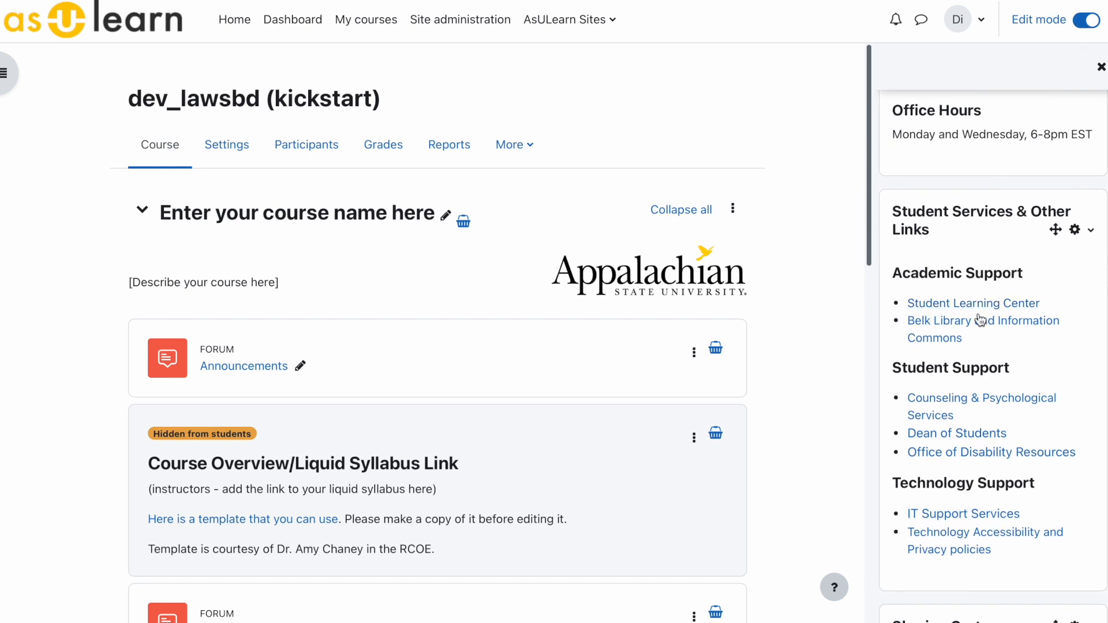
scroll("down", 3)
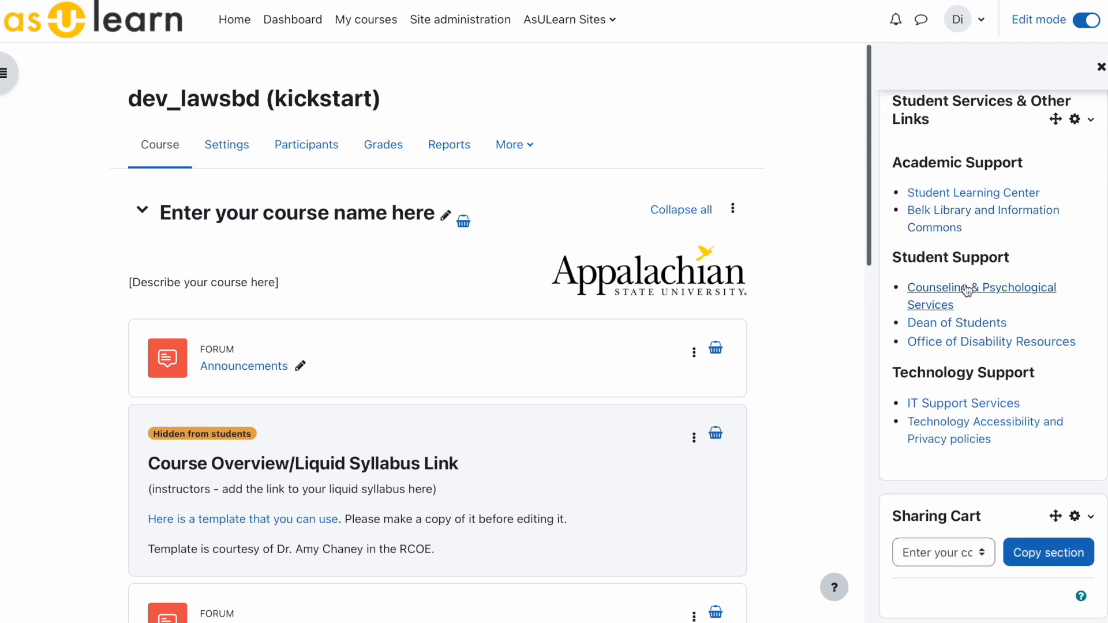
left_click(1086, 19)
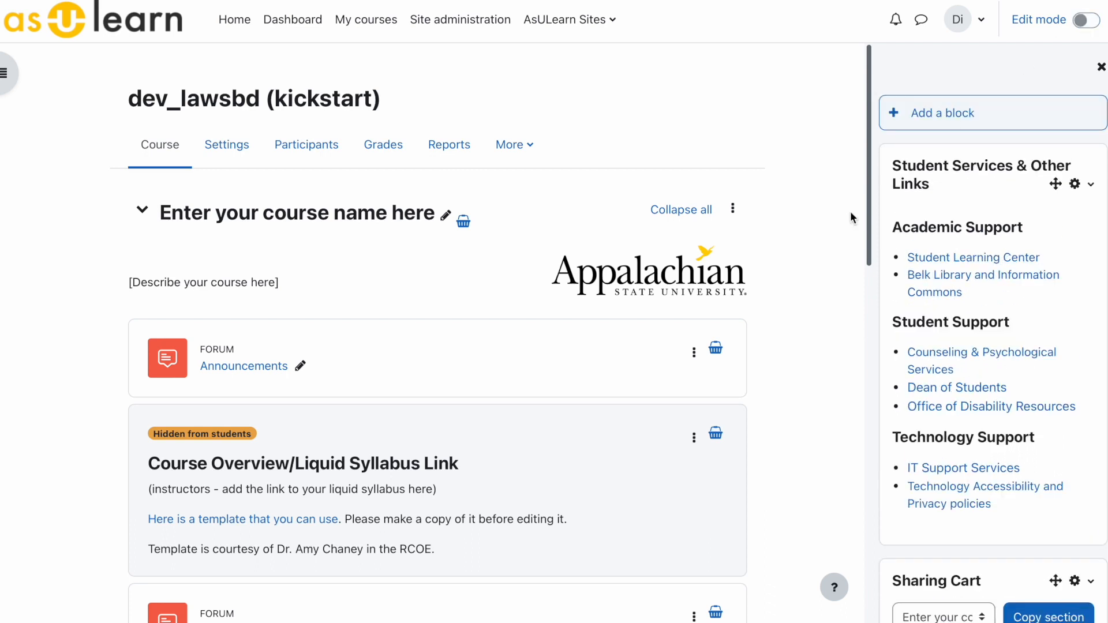
scroll("down", 3)
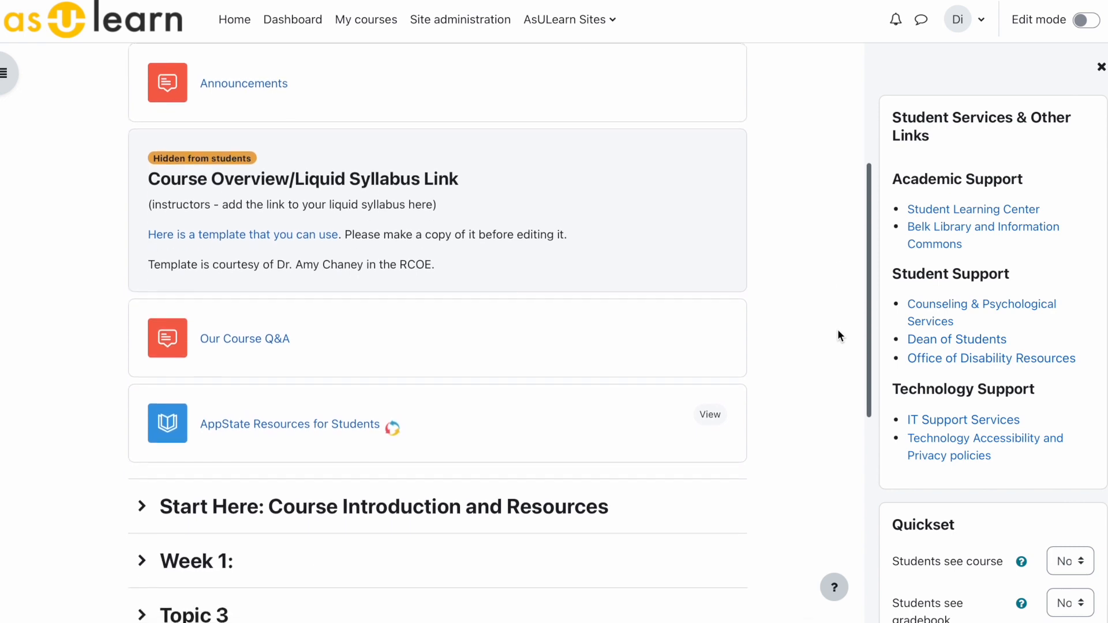
scroll("down", 3)
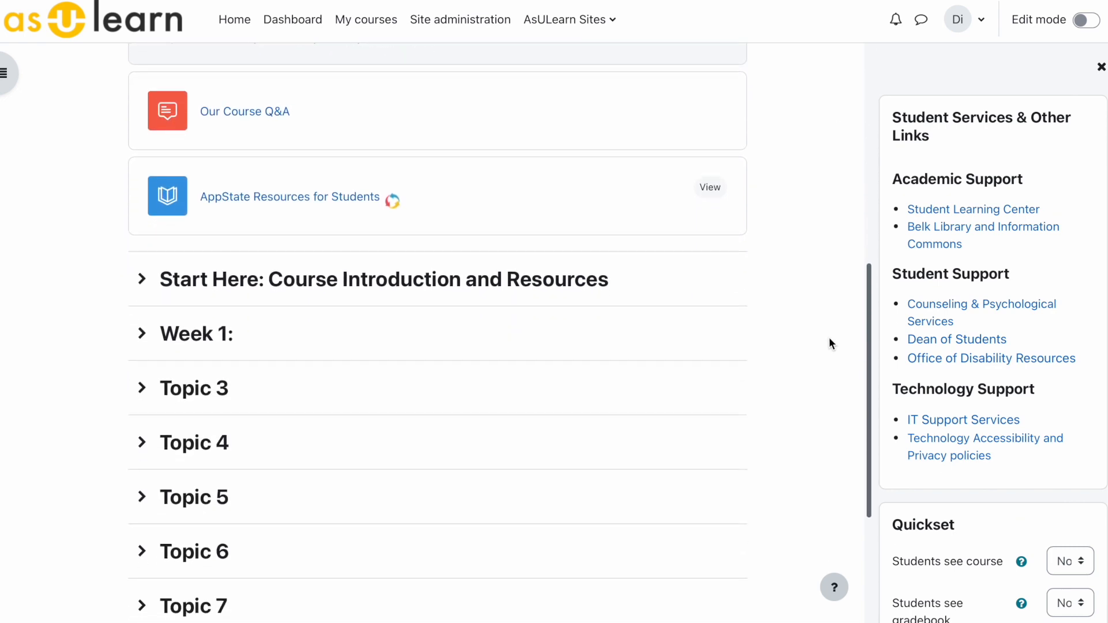
mouse_move(254, 213)
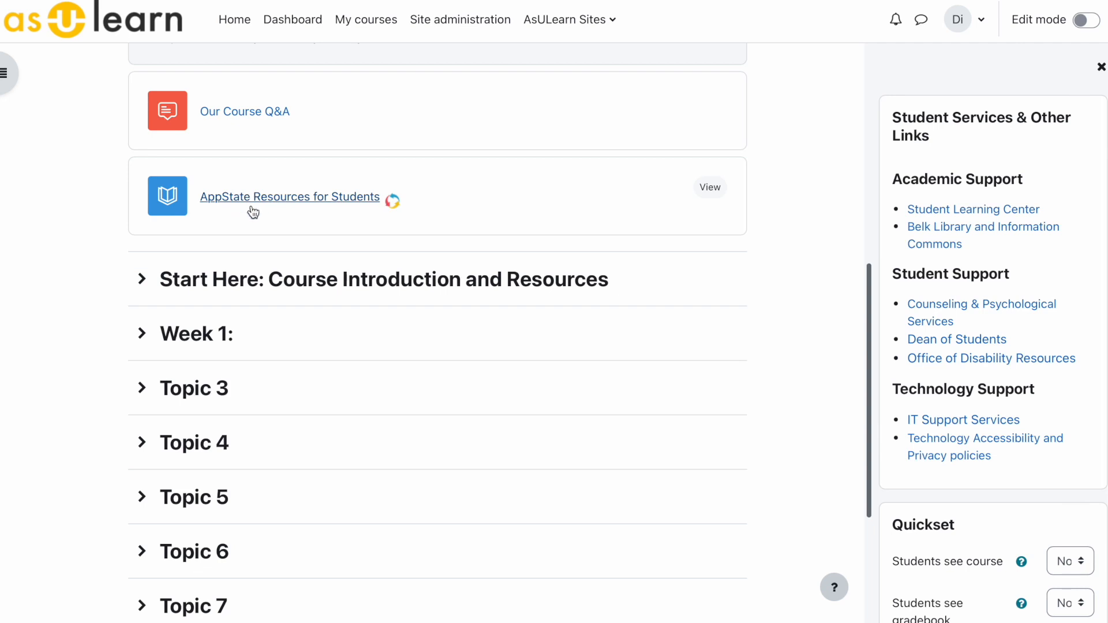
left_click(290, 196)
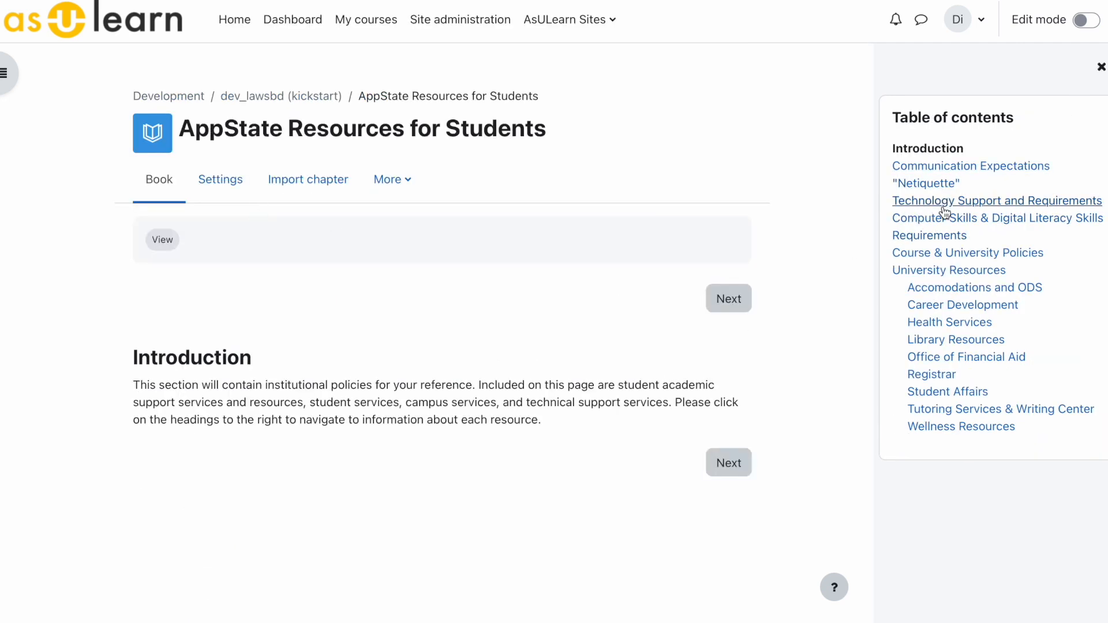
mouse_move(936, 378)
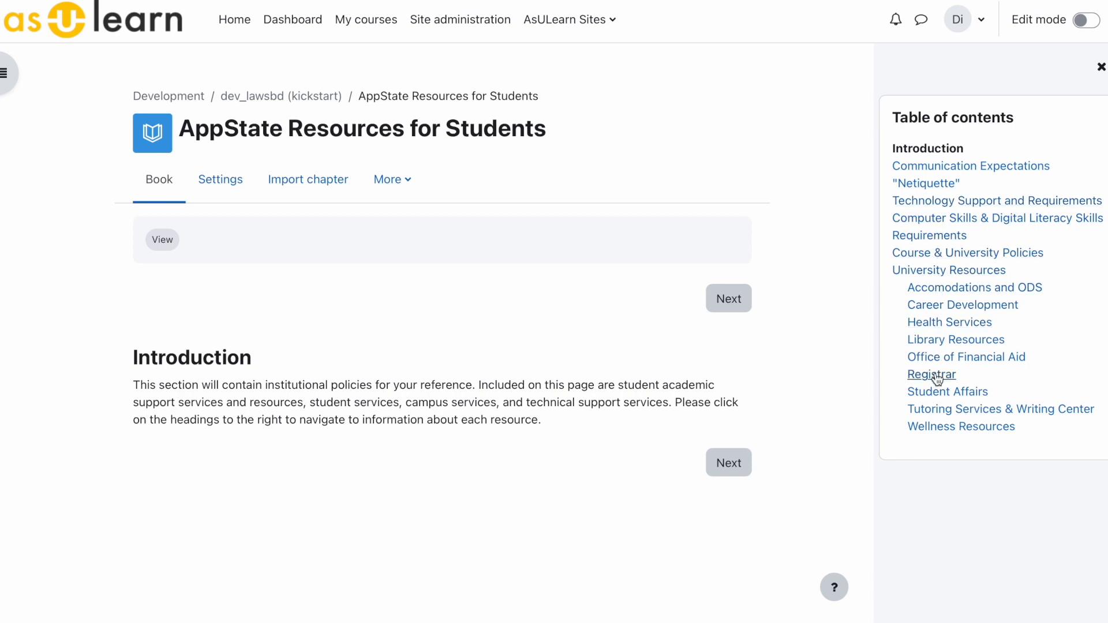
mouse_move(938, 434)
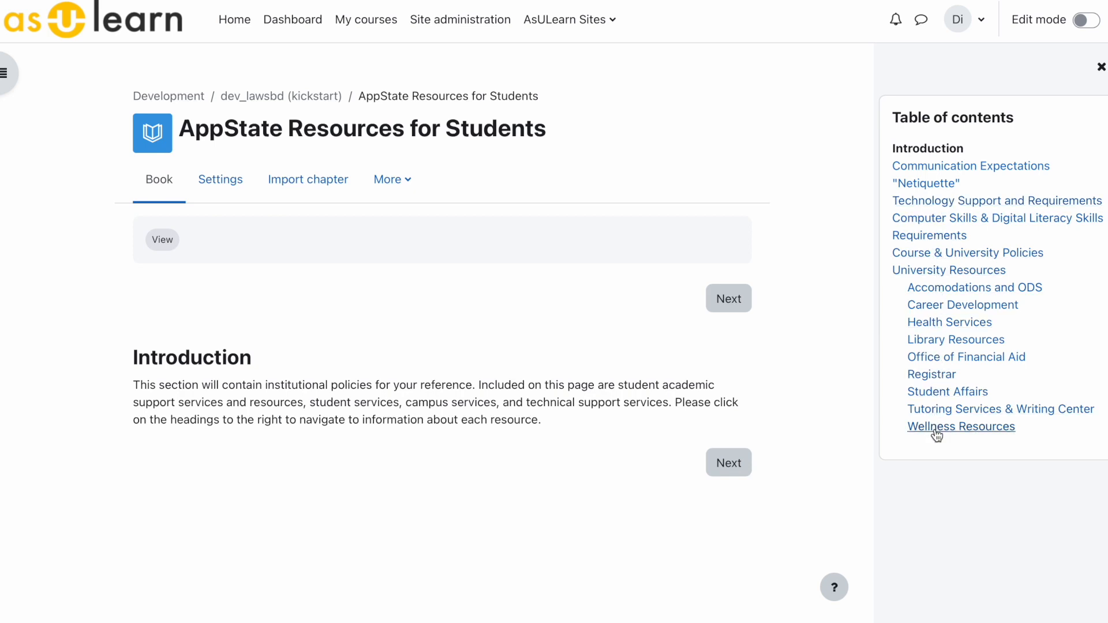
mouse_move(936, 432)
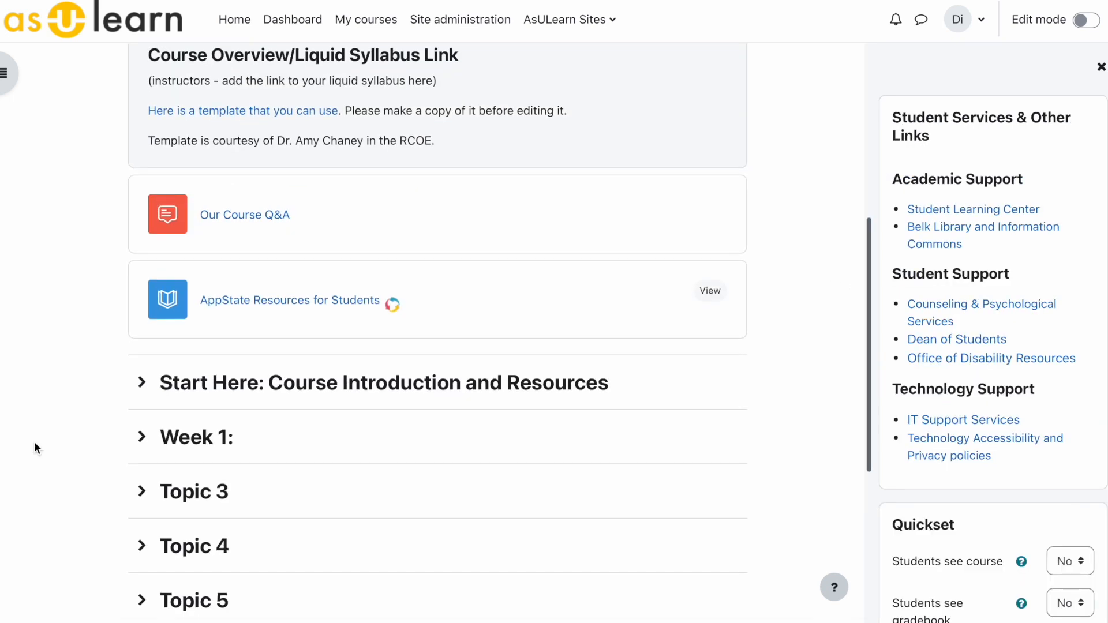
Turn editing back on for the course page's topic sections
left_click(142, 382)
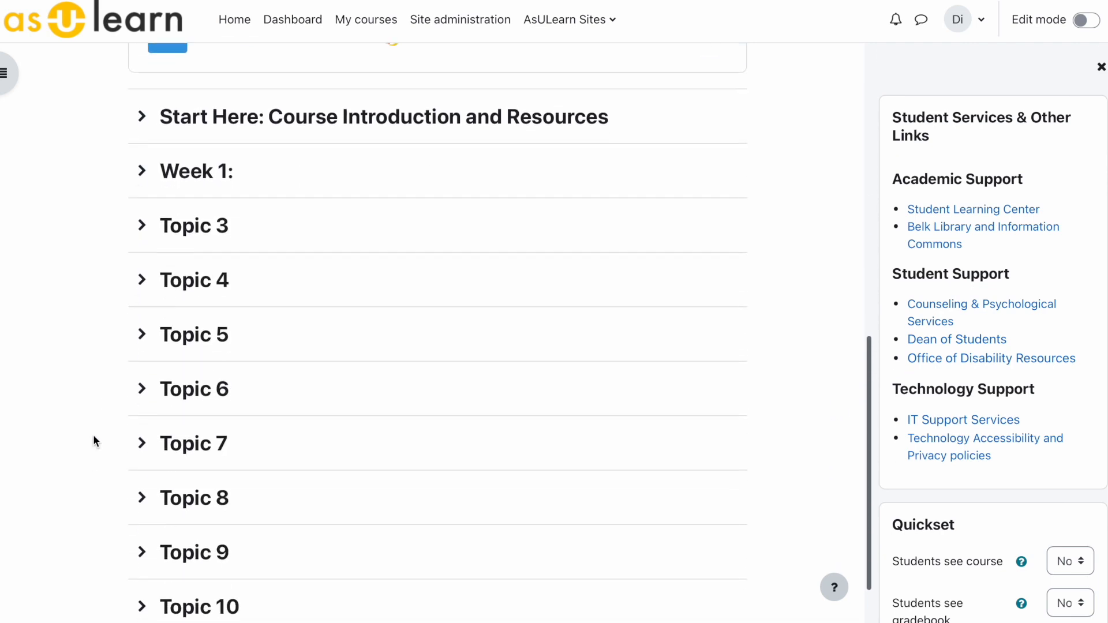
left_click(1087, 18)
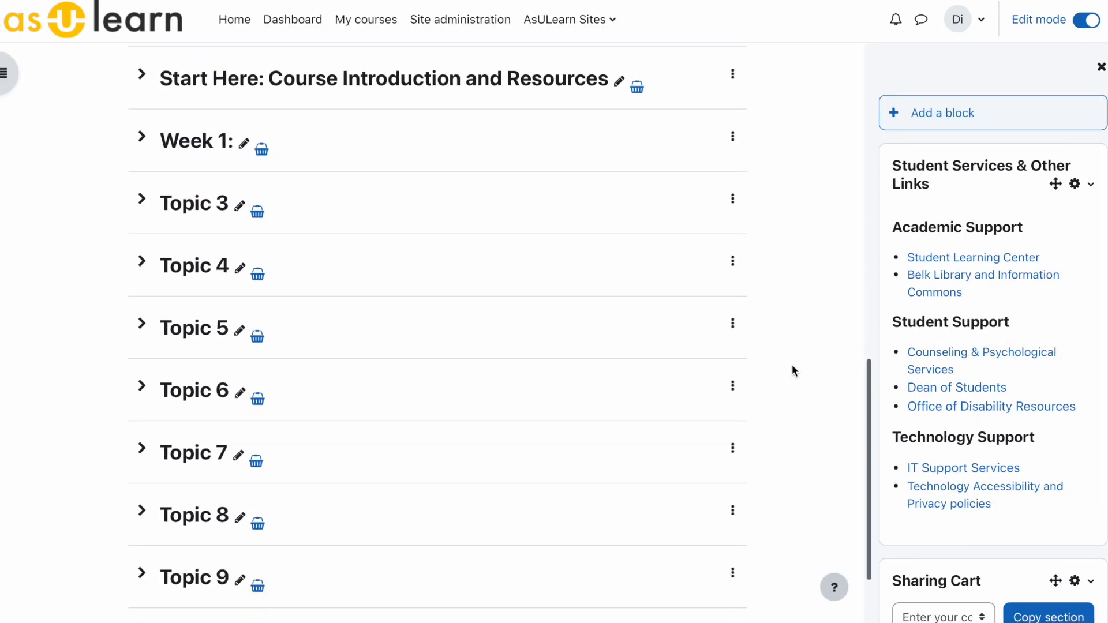
mouse_move(241, 183)
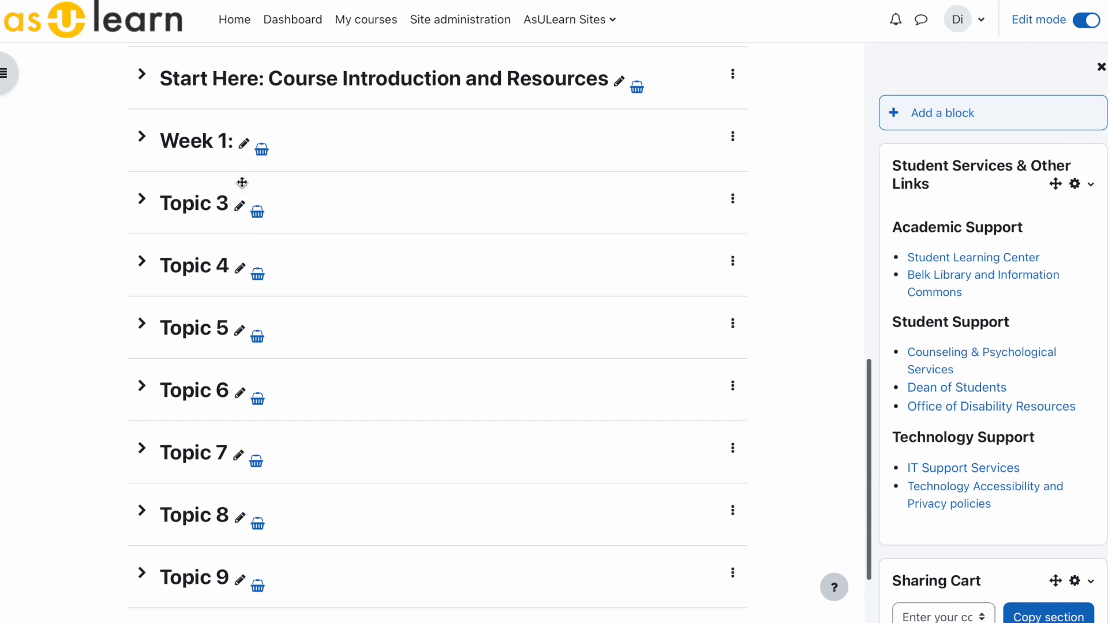
Begin renaming the Week 1: section, entering "Let's" as the new title's start
left_click(243, 143)
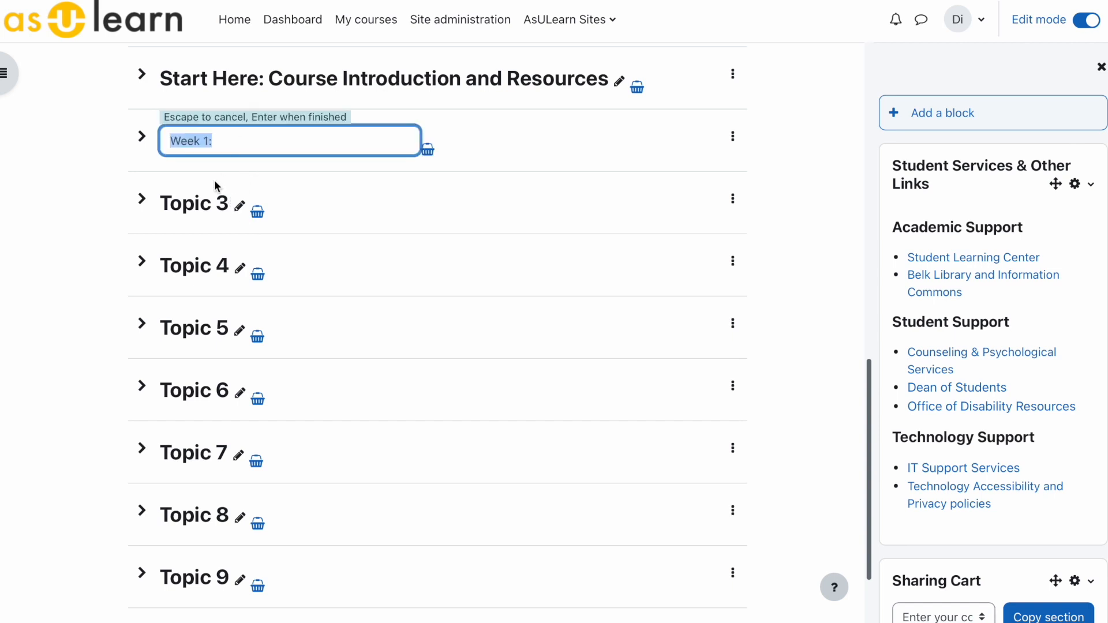
mouse_move(213, 189)
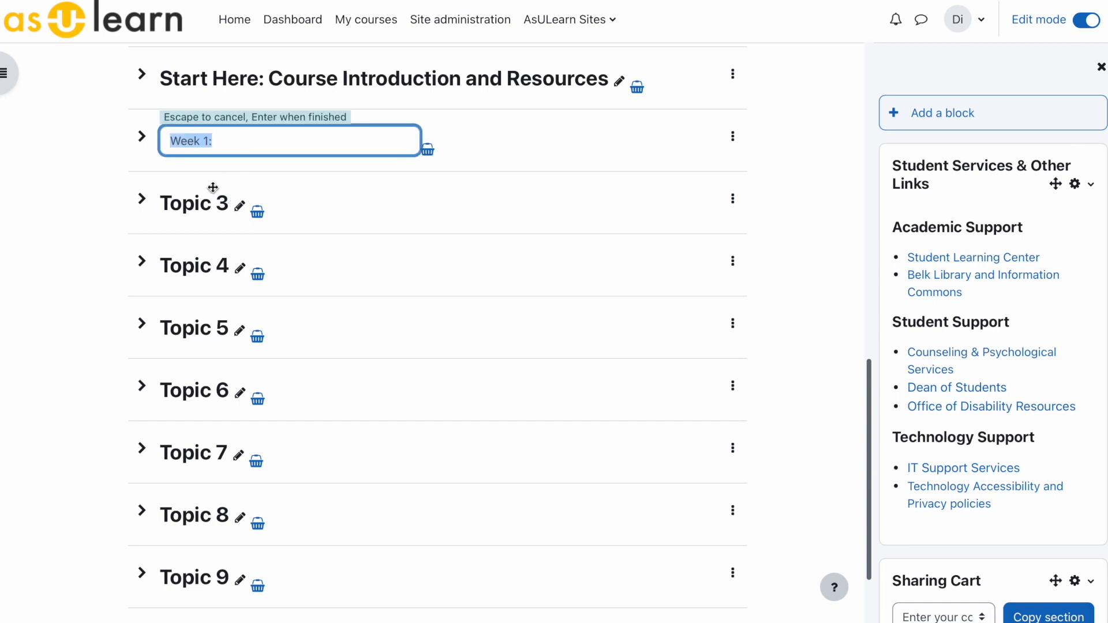
type("Let's")
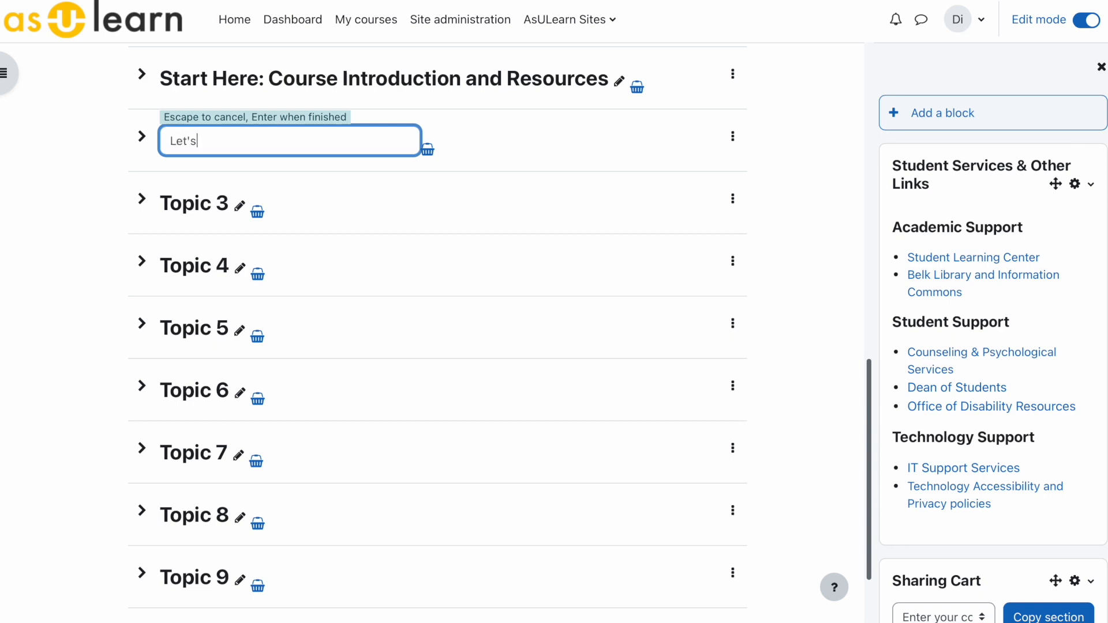